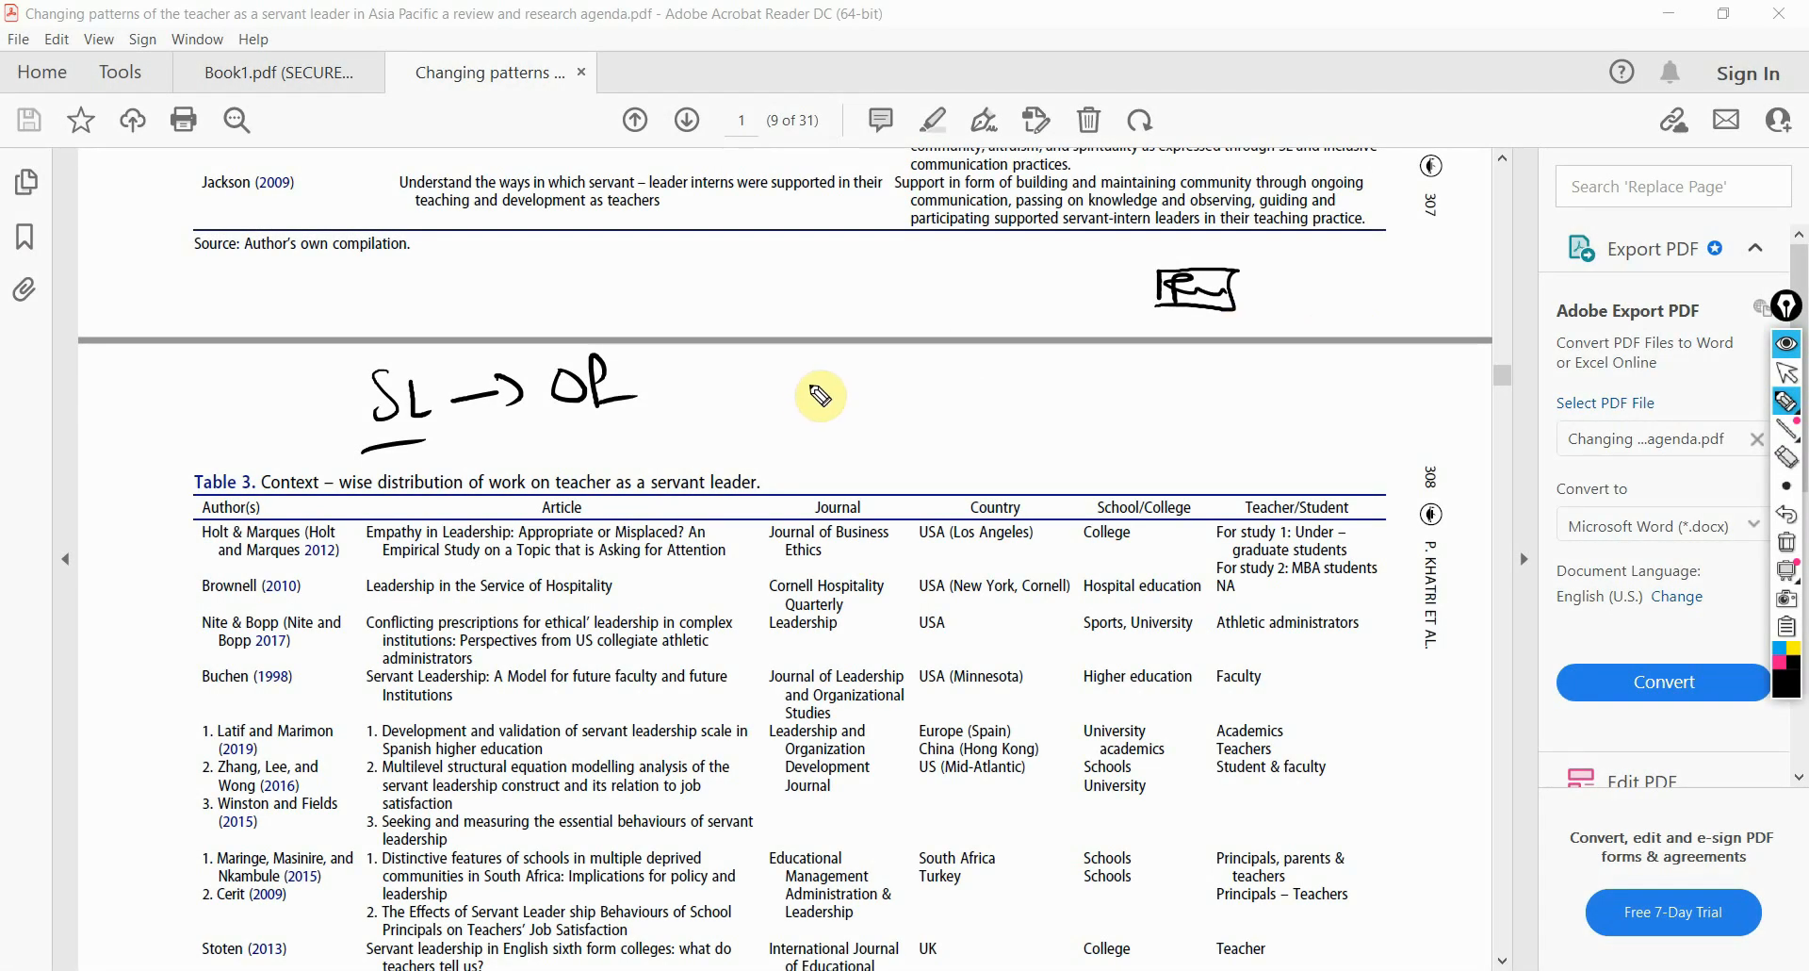
# - Handwrite 'SL' and an arrow from a second 'SL' above Table 3
pyautogui.moveTo(818, 401); pyautogui.dragTo(1004, 401)
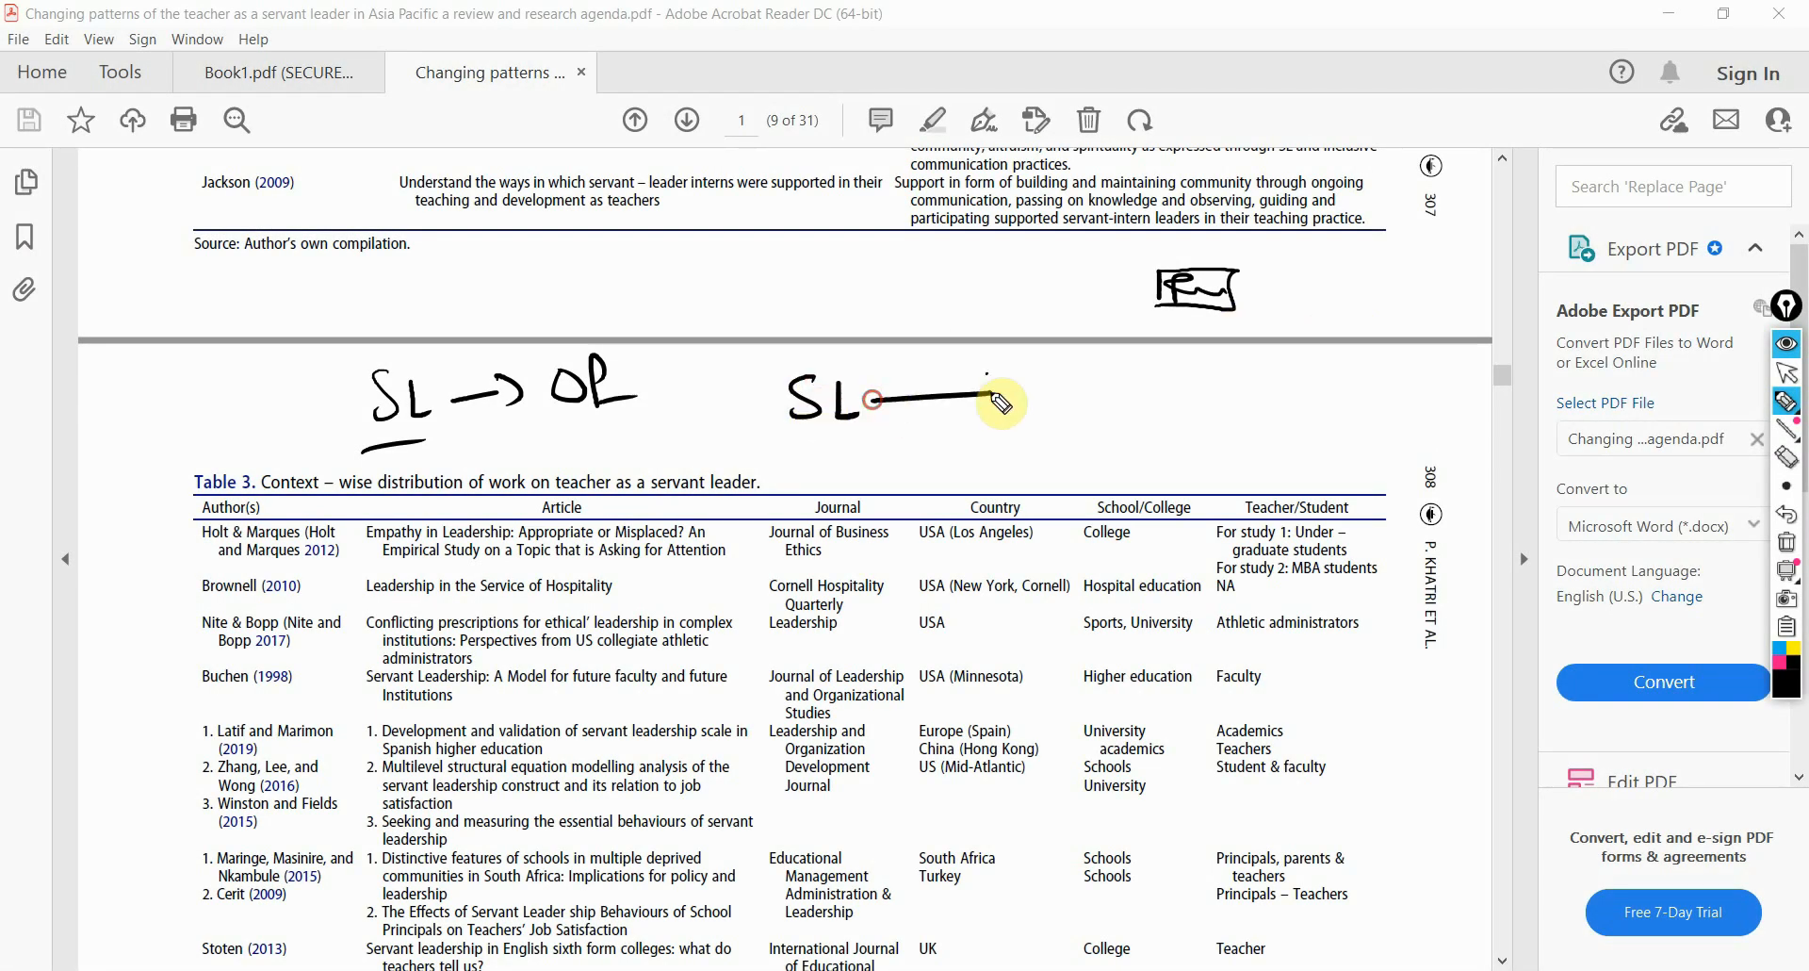
pyautogui.moveTo(877, 401); pyautogui.dragTo(1021, 401)
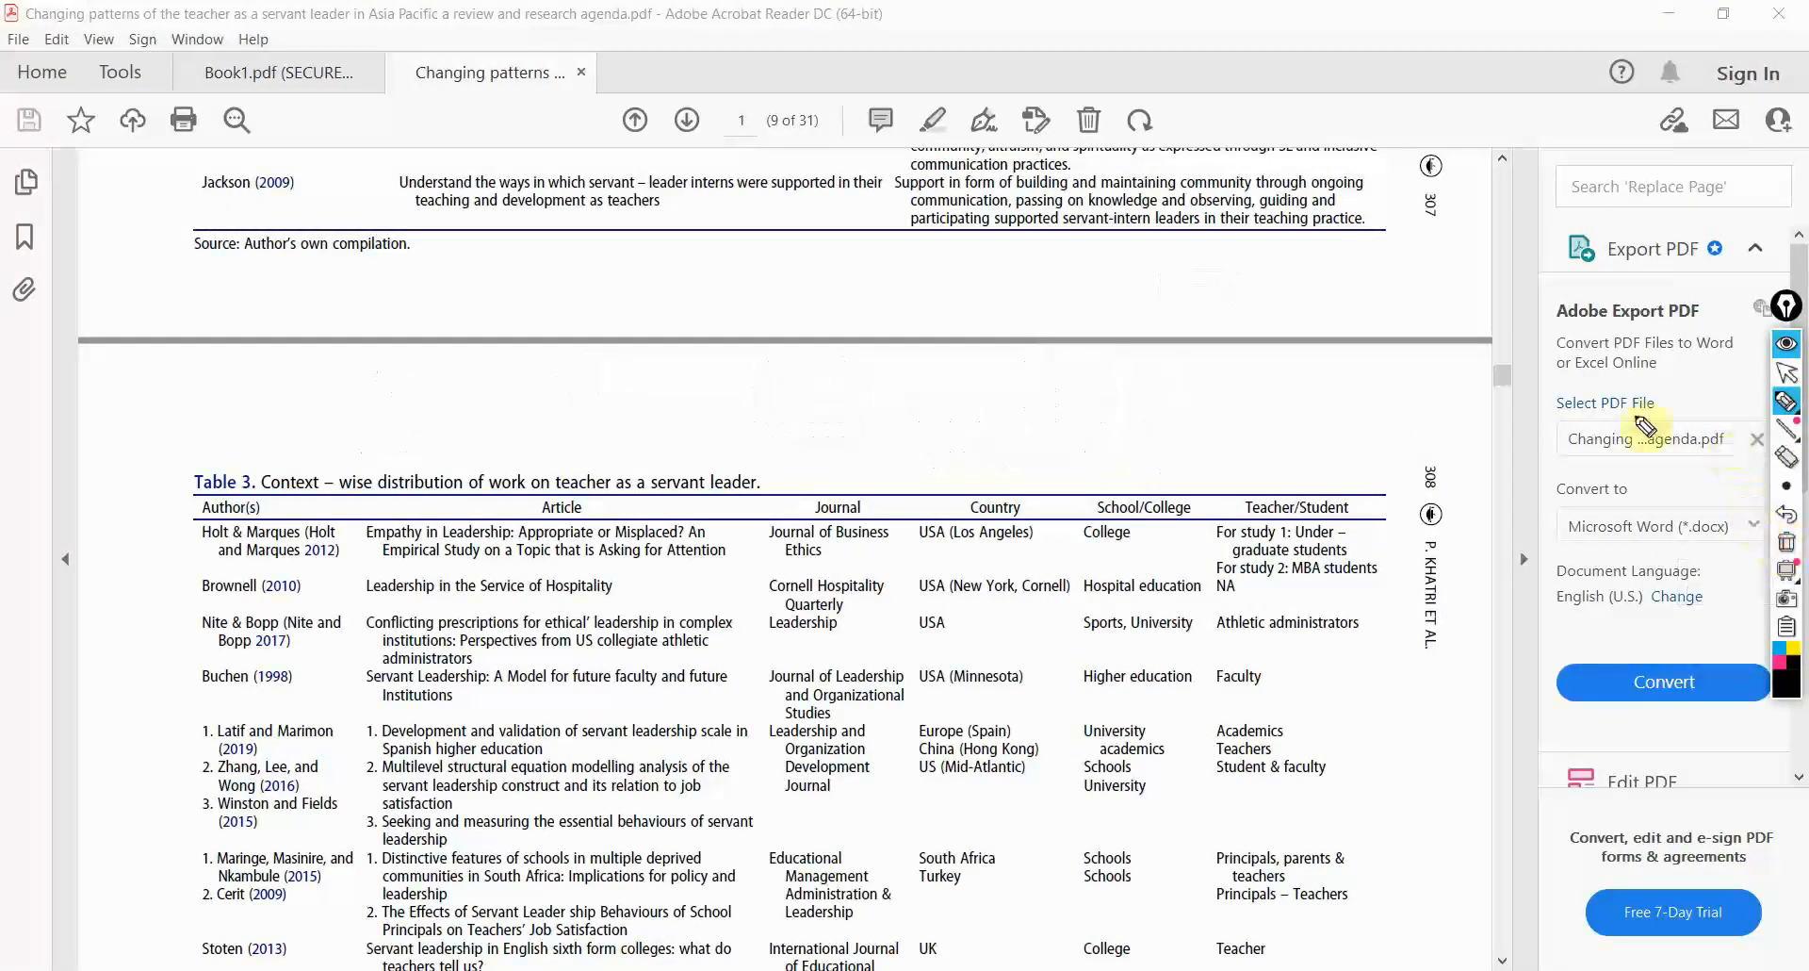
pyautogui.moveTo(748, 398)
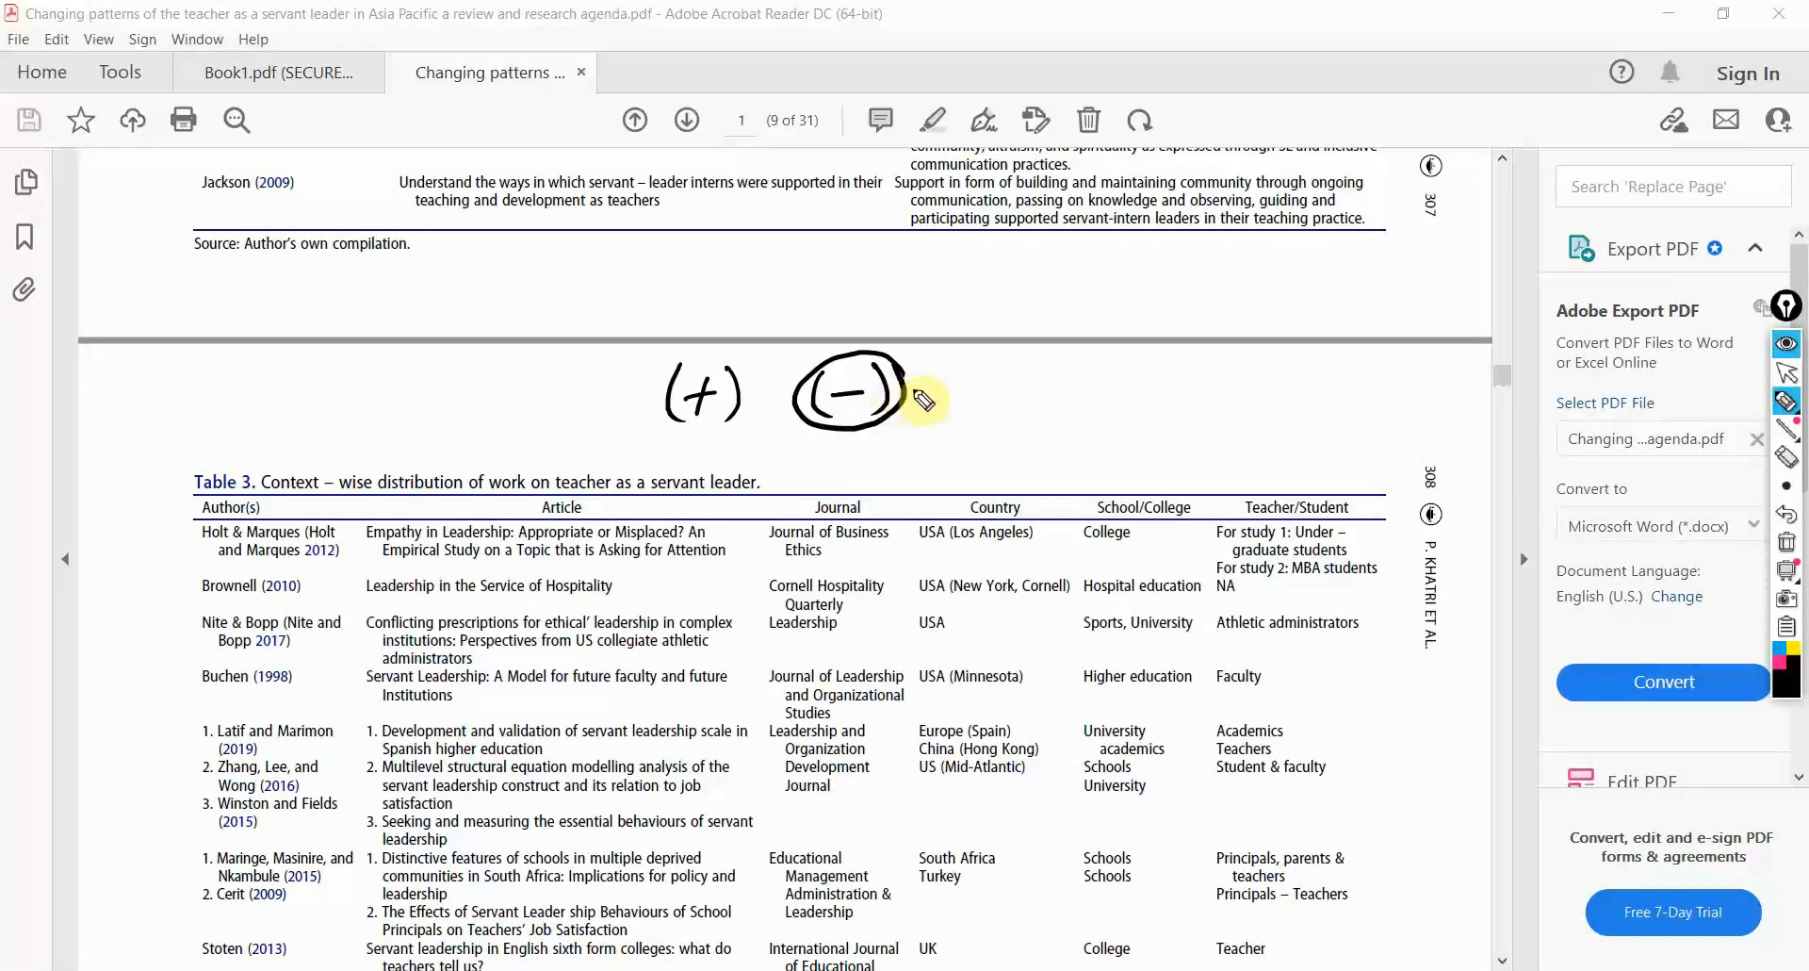
# - Add a dash after the circled minus and start writing 'Reasons' beside it
pyautogui.moveTo(911, 398); pyautogui.dragTo(1016, 404)
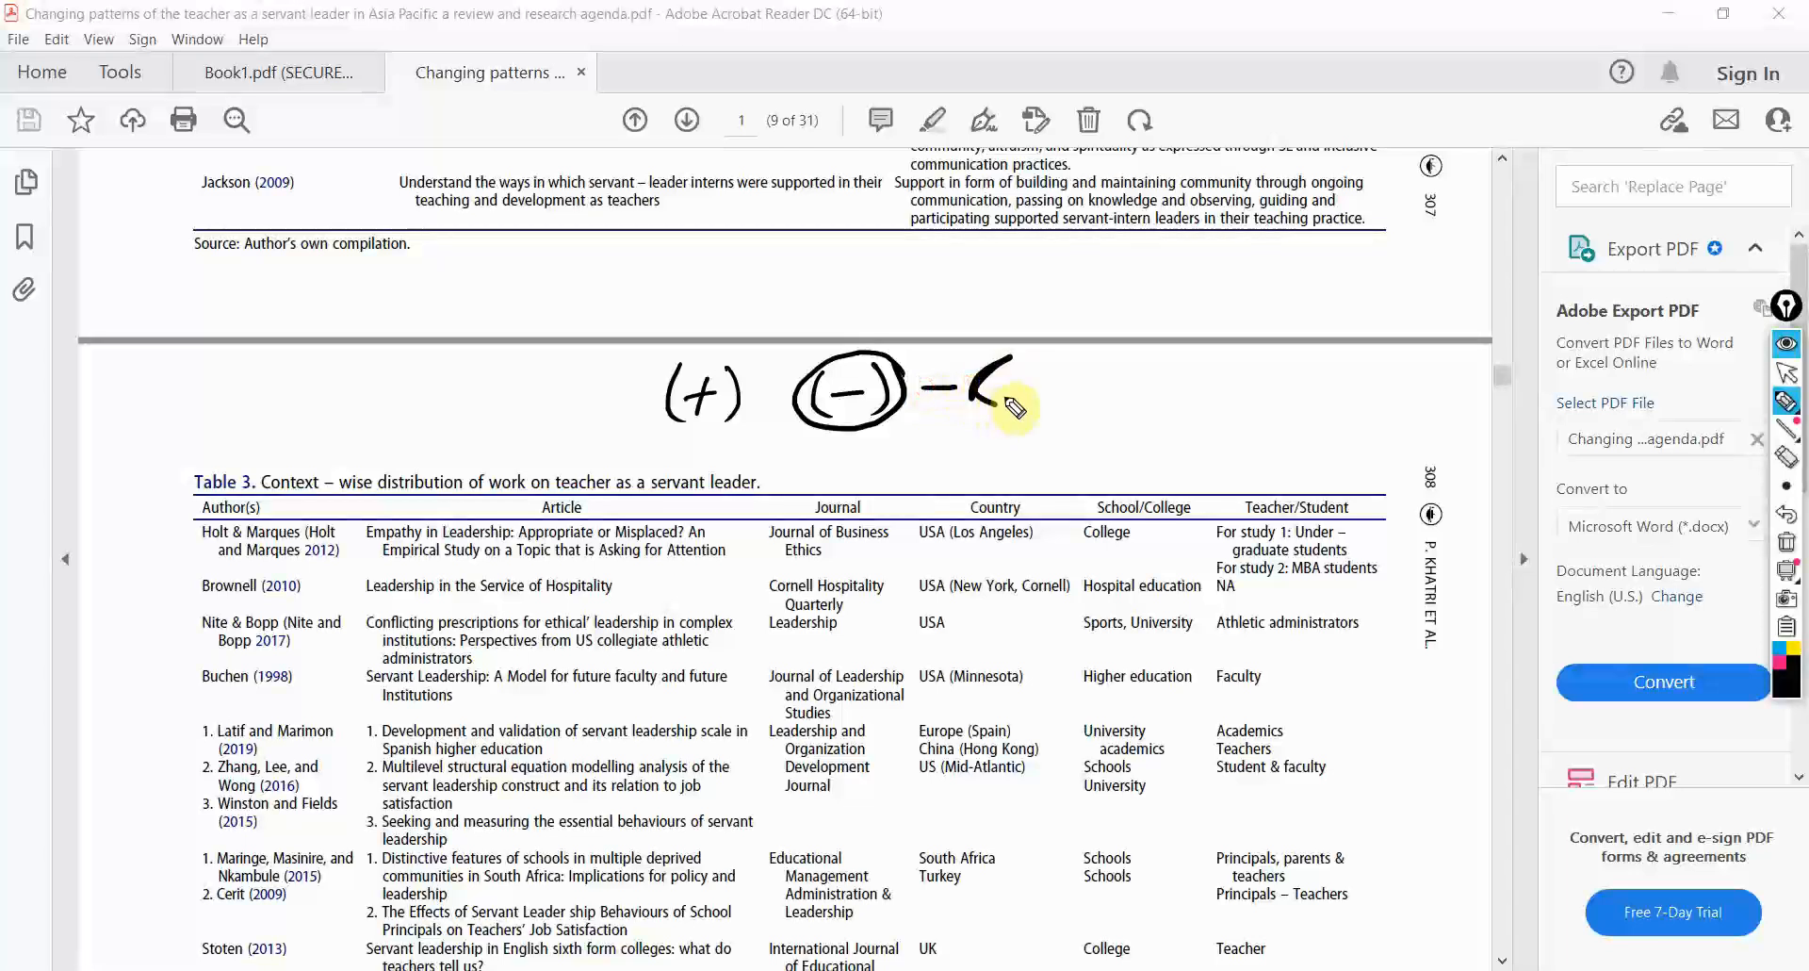
pyautogui.moveTo(1003, 392); pyautogui.dragTo(1062, 399)
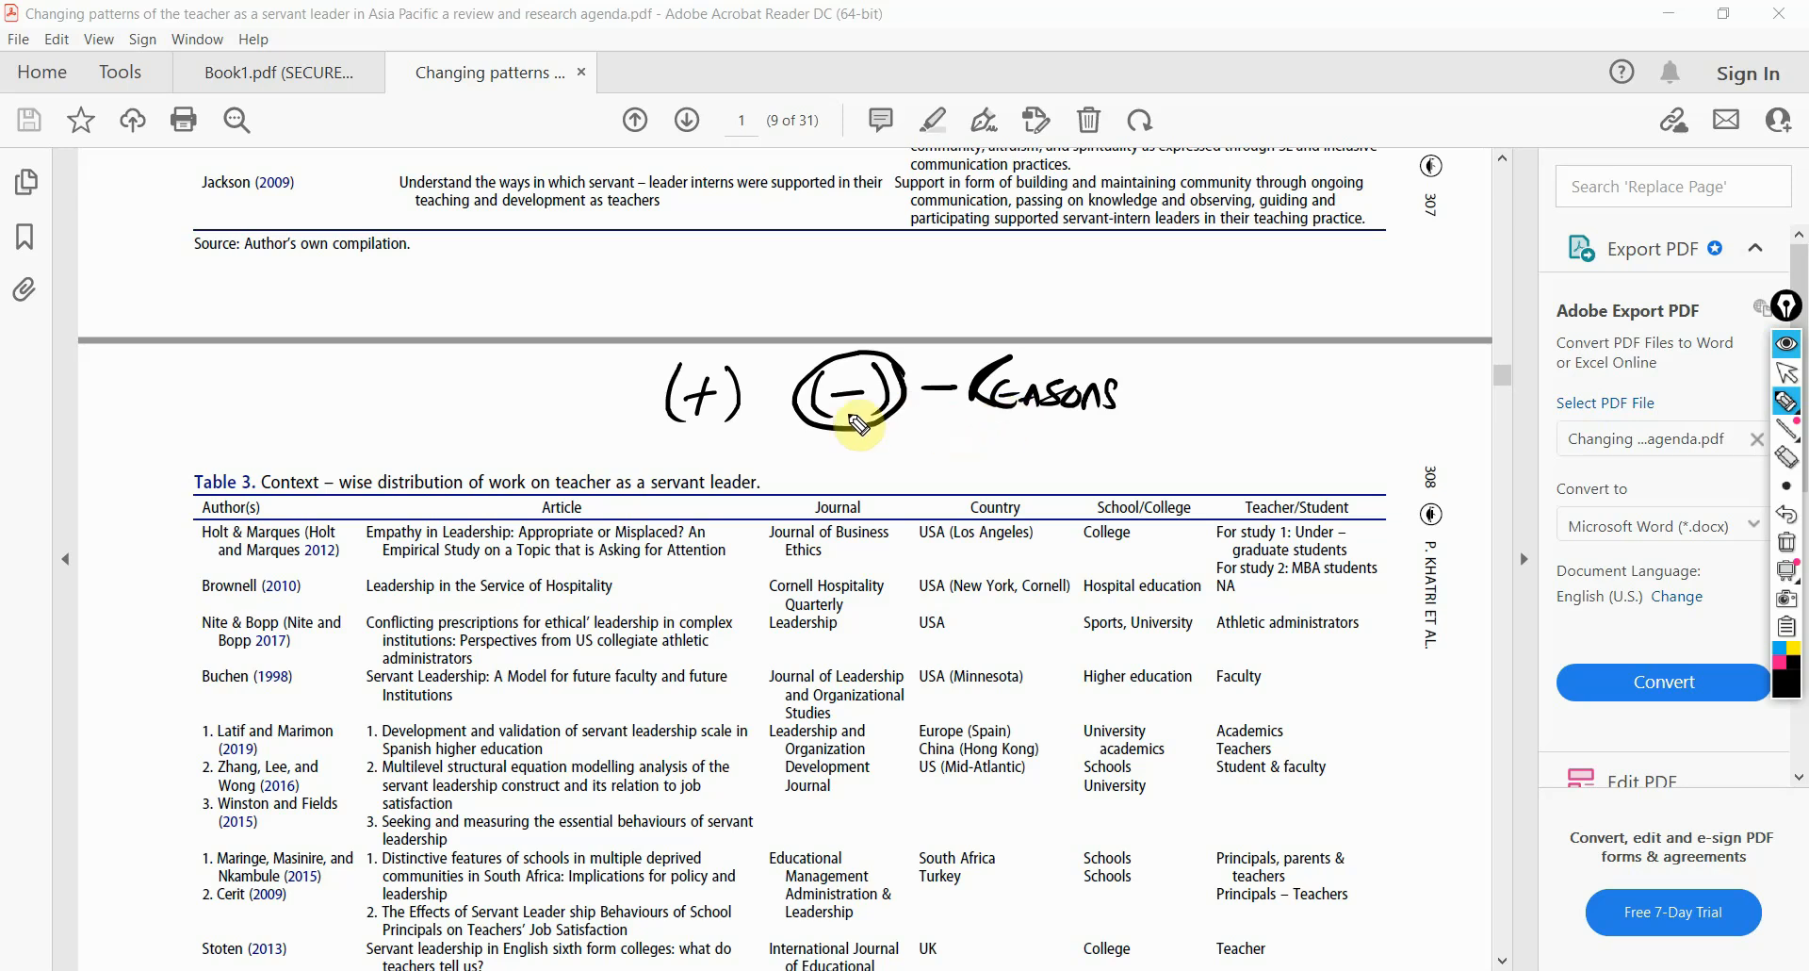
pyautogui.moveTo(761, 410)
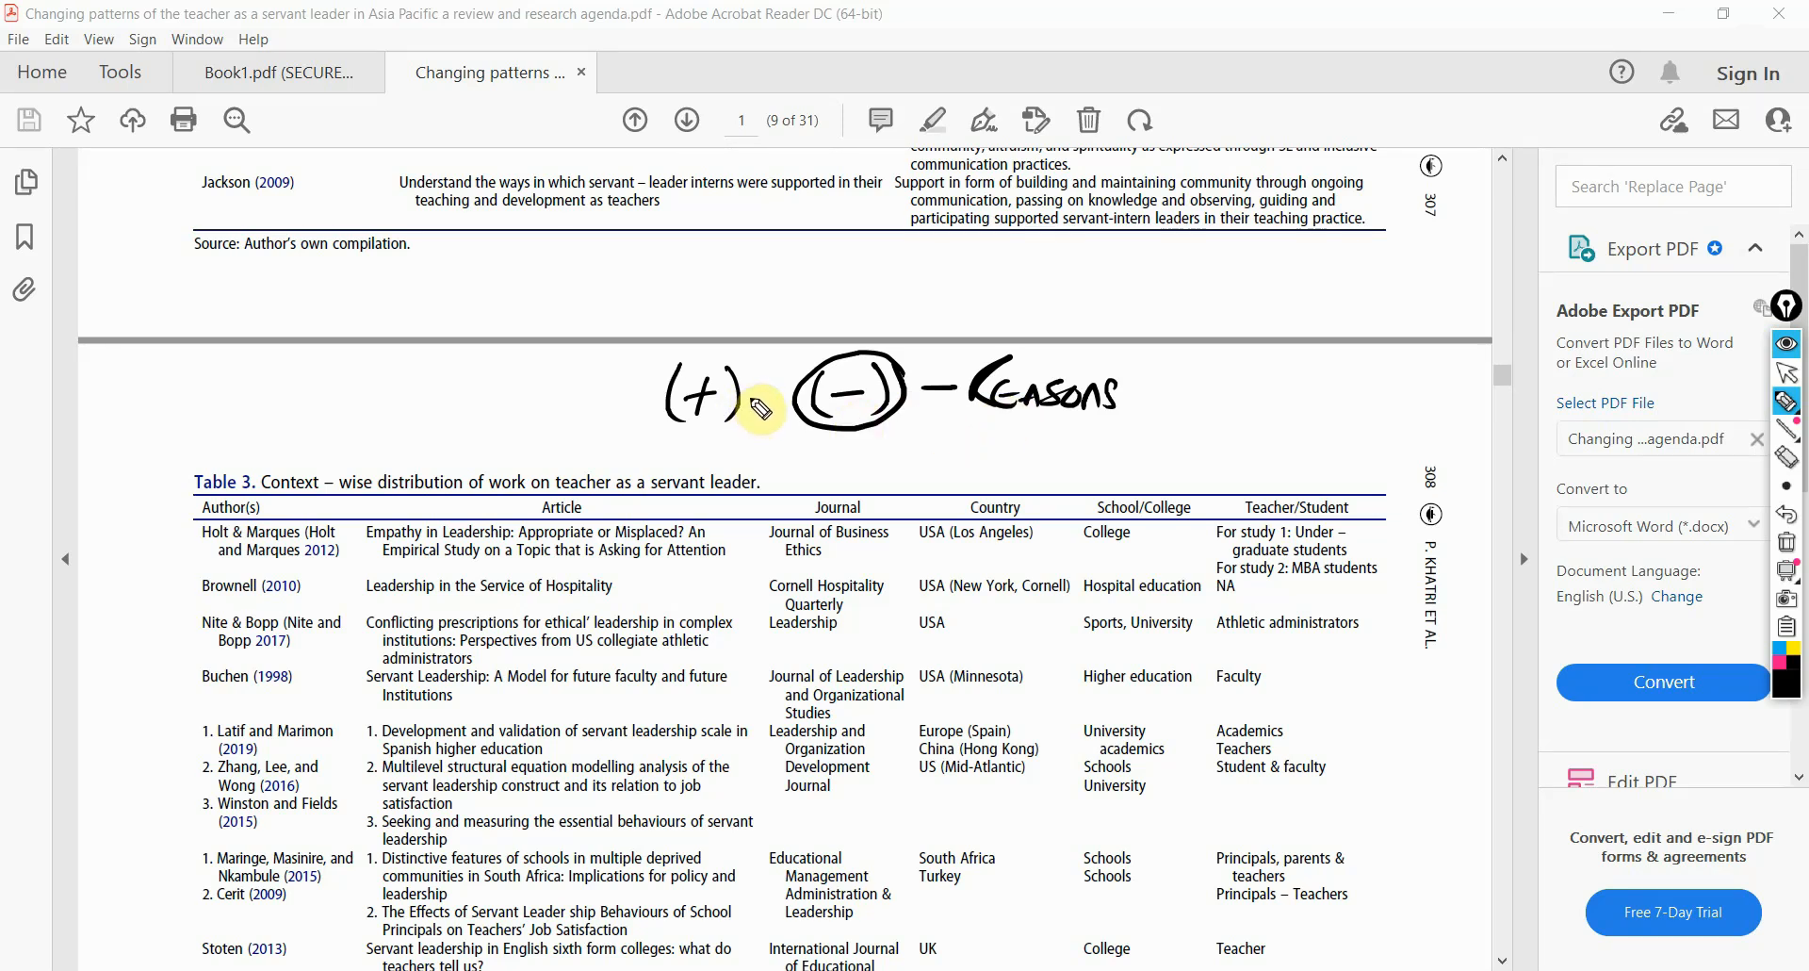
pyautogui.moveTo(673, 611)
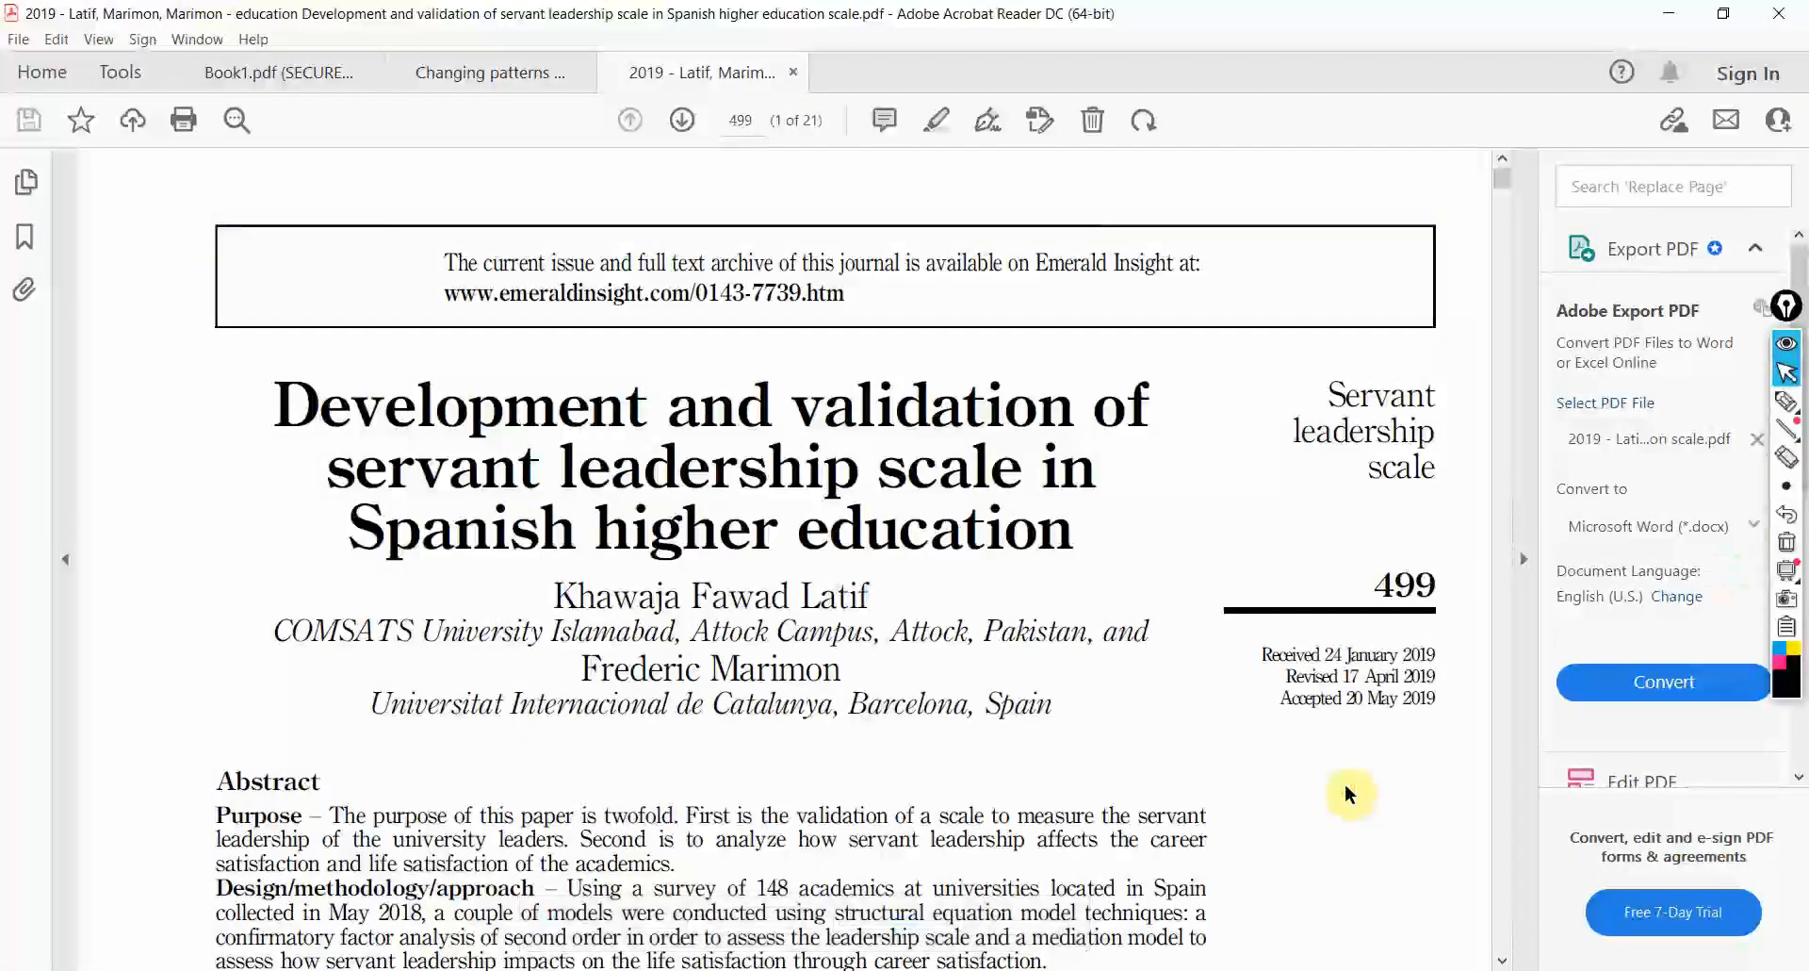
# - Scroll down to Table VI and mark its negative direct effect value with the pen
pyautogui.scroll(-3)
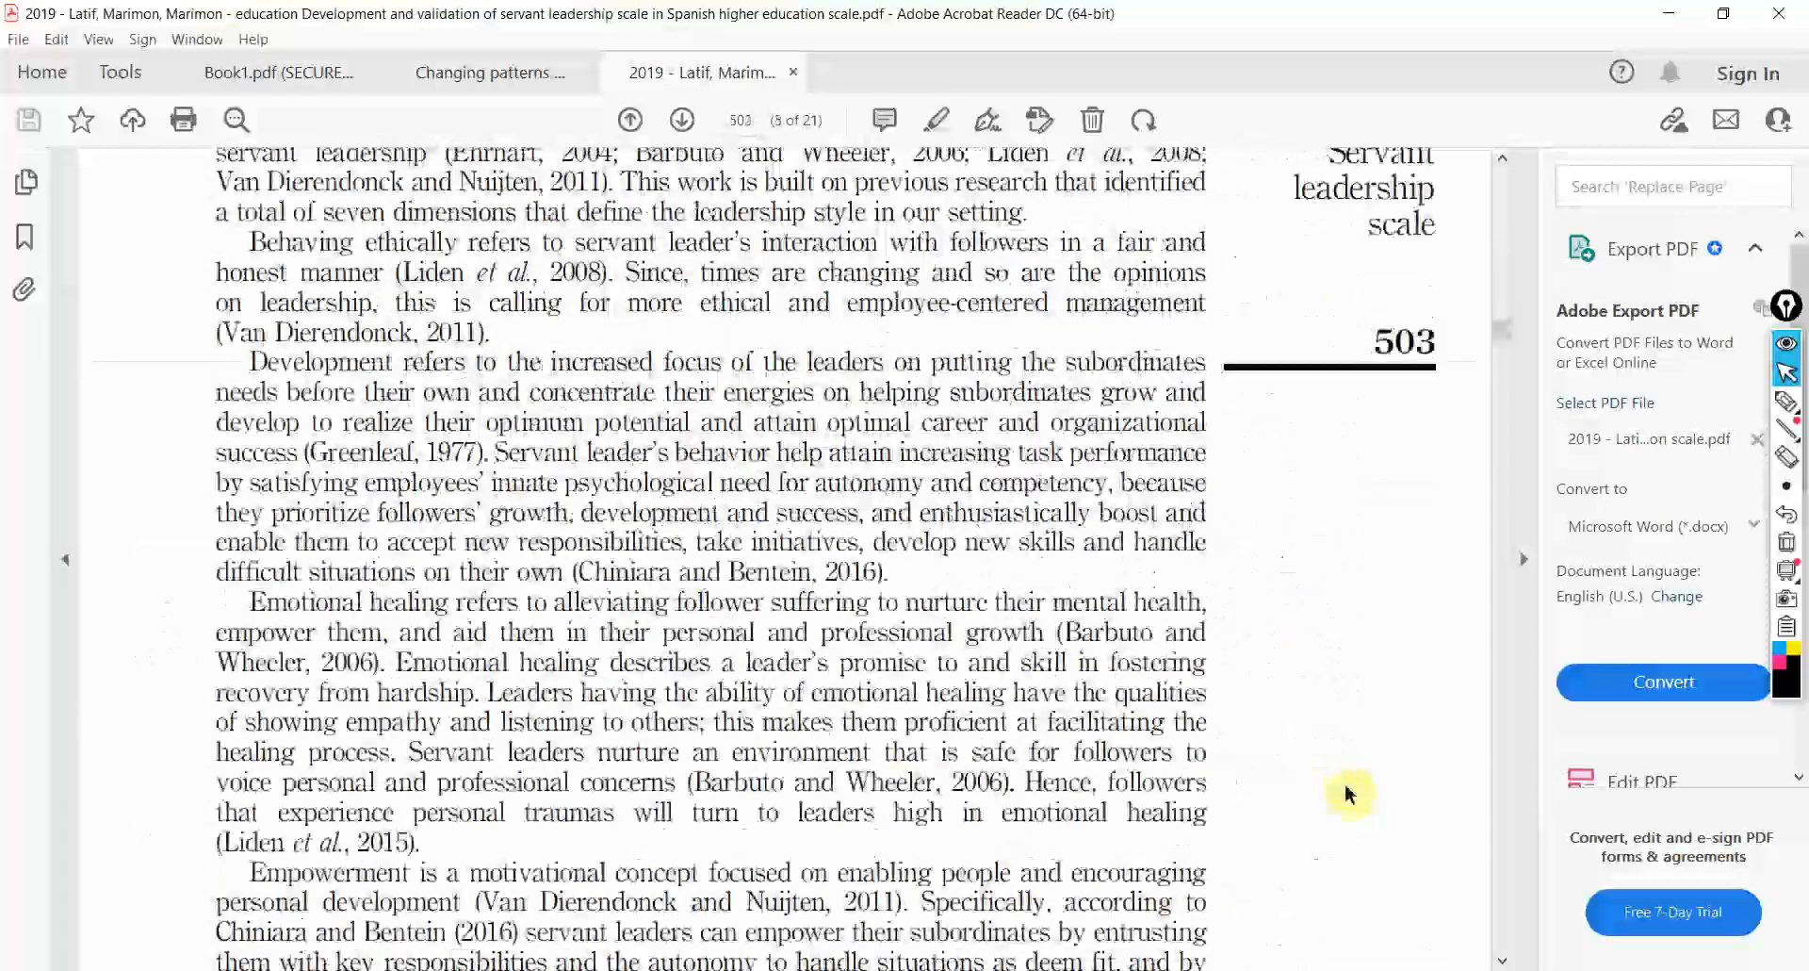
pyautogui.scroll(-3)
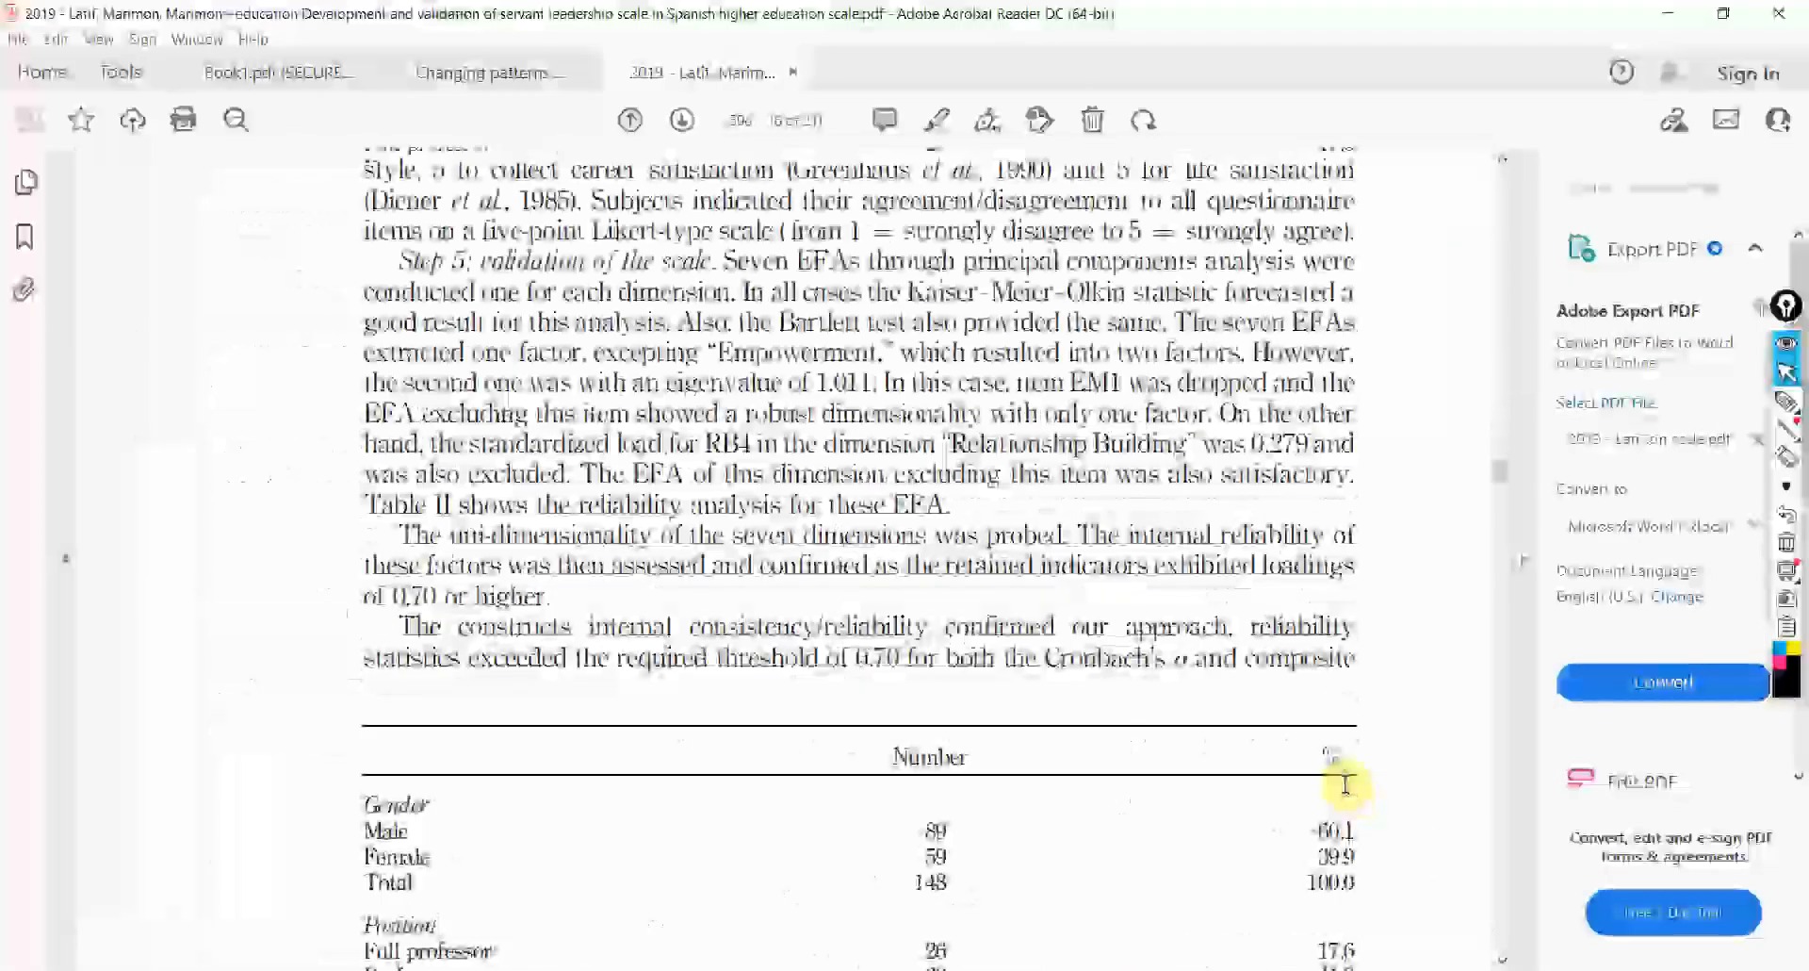
pyautogui.scroll(-3)
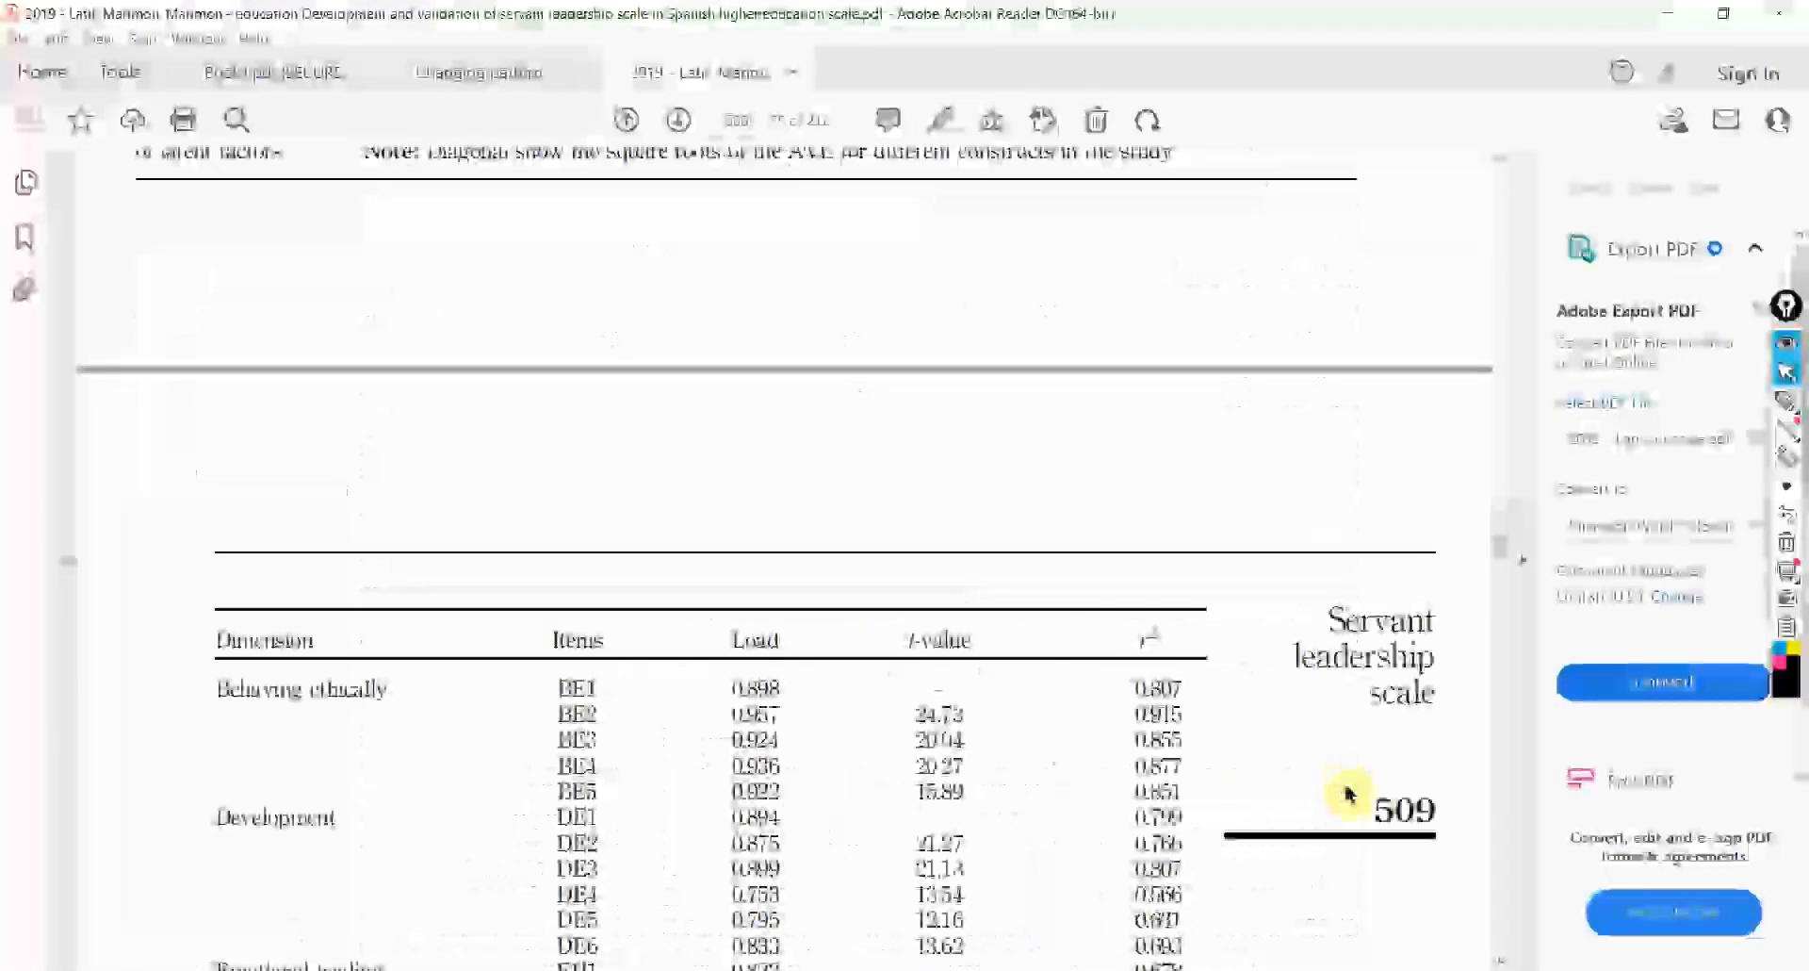
pyautogui.scroll(-3)
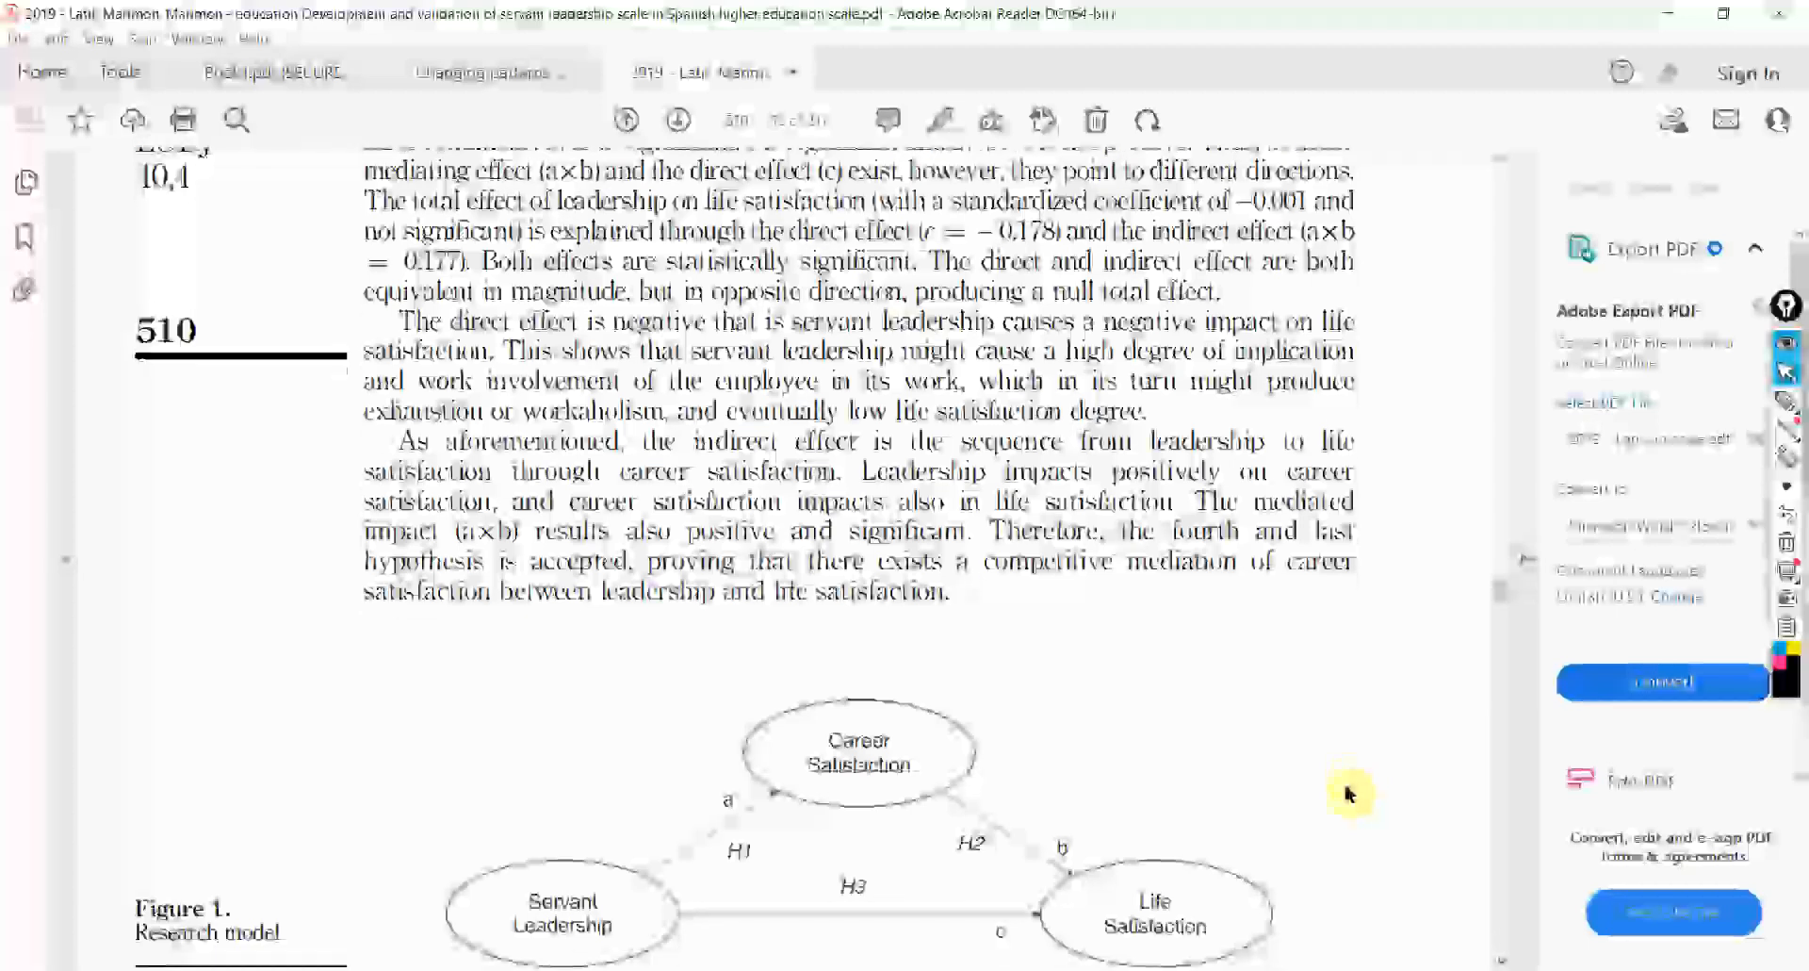
pyautogui.scroll(-3)
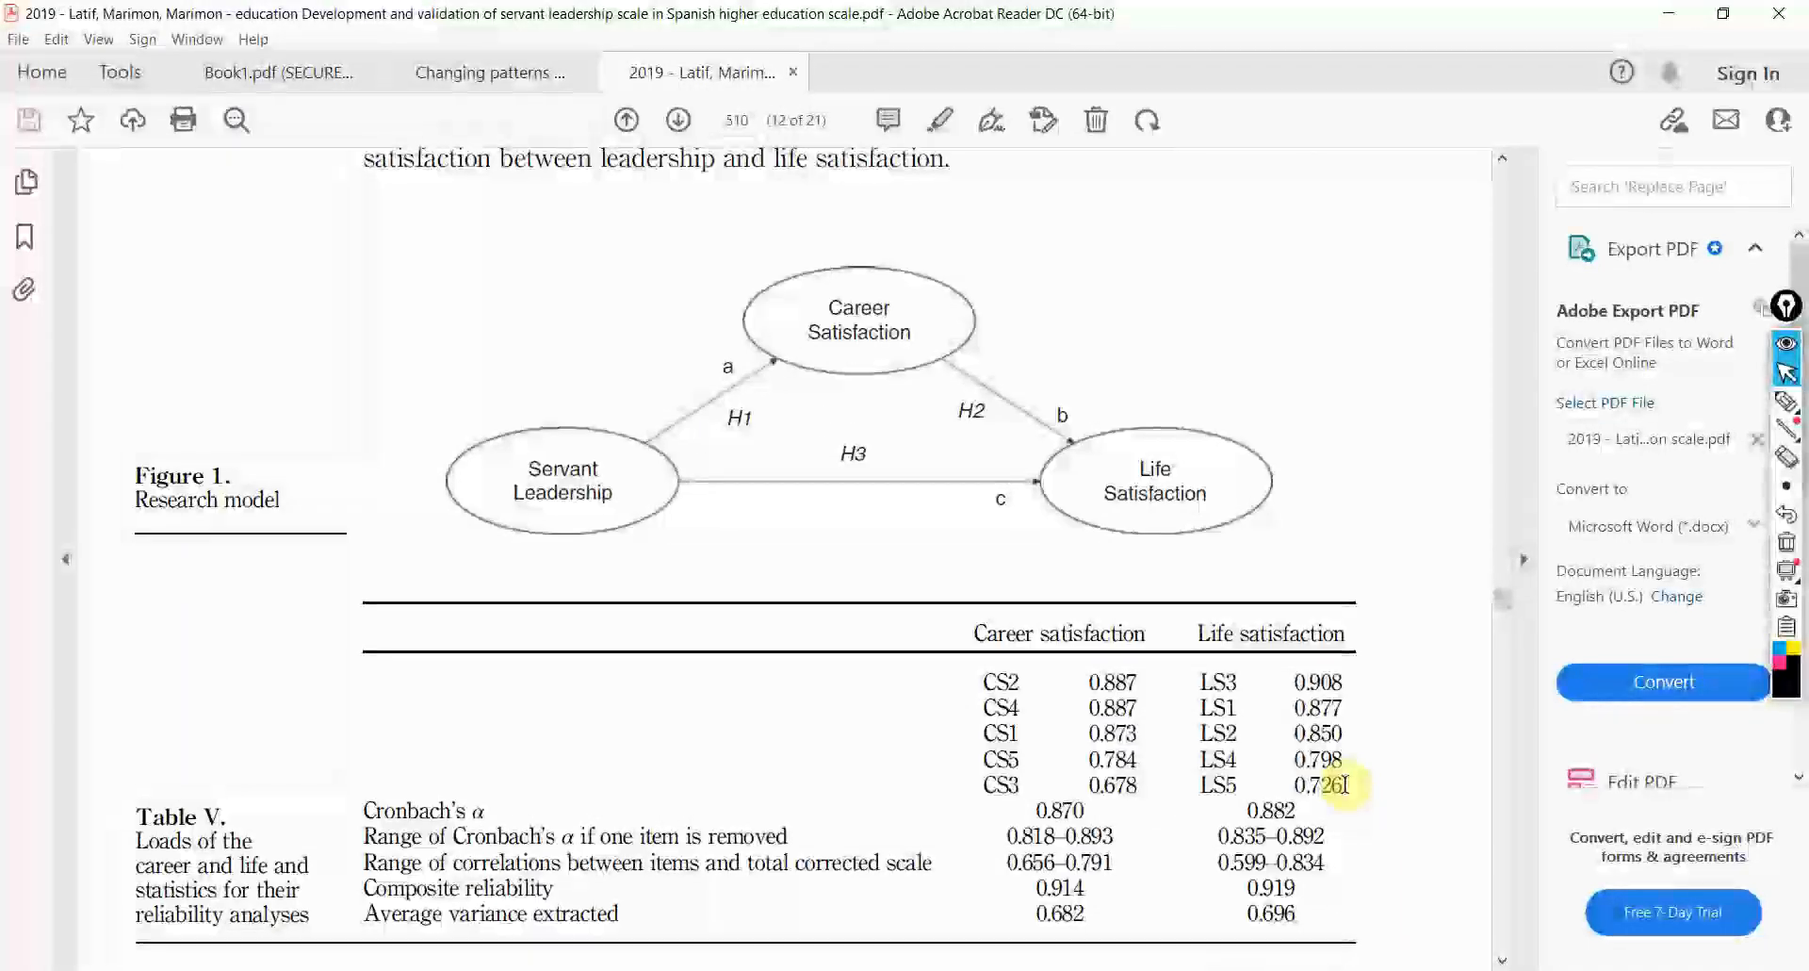
pyautogui.scroll(-3)
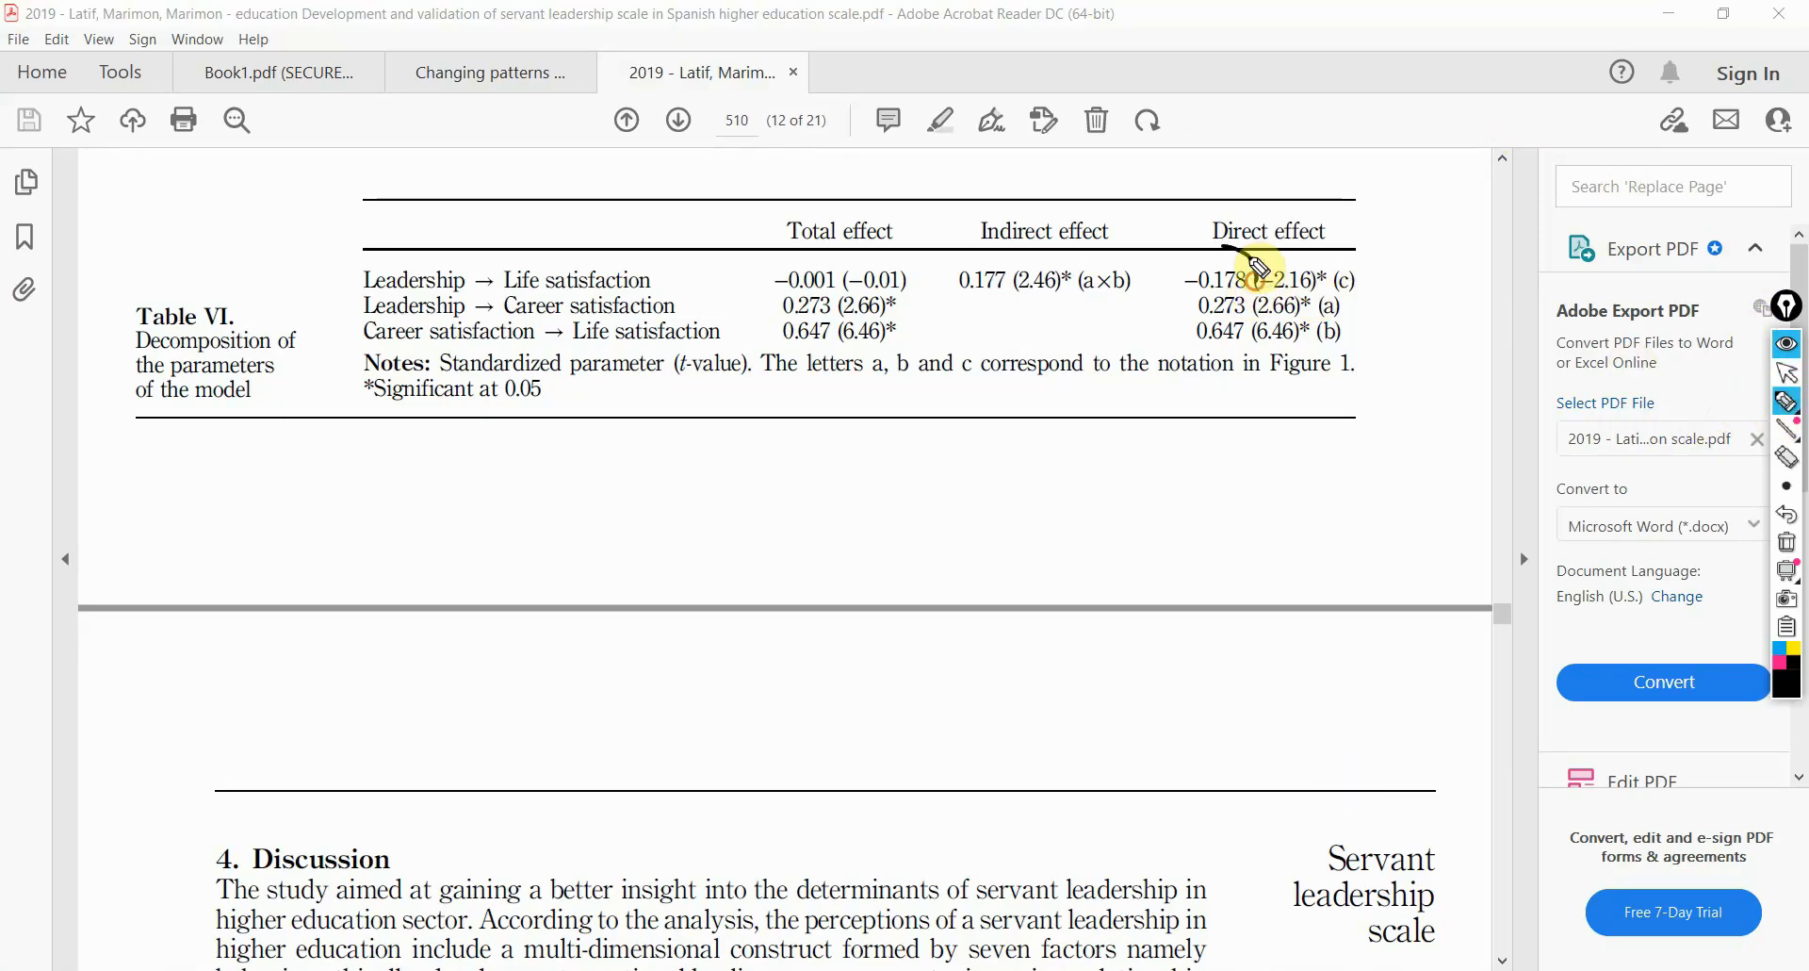
pyautogui.moveTo(1240, 265); pyautogui.dragTo(1211, 288)
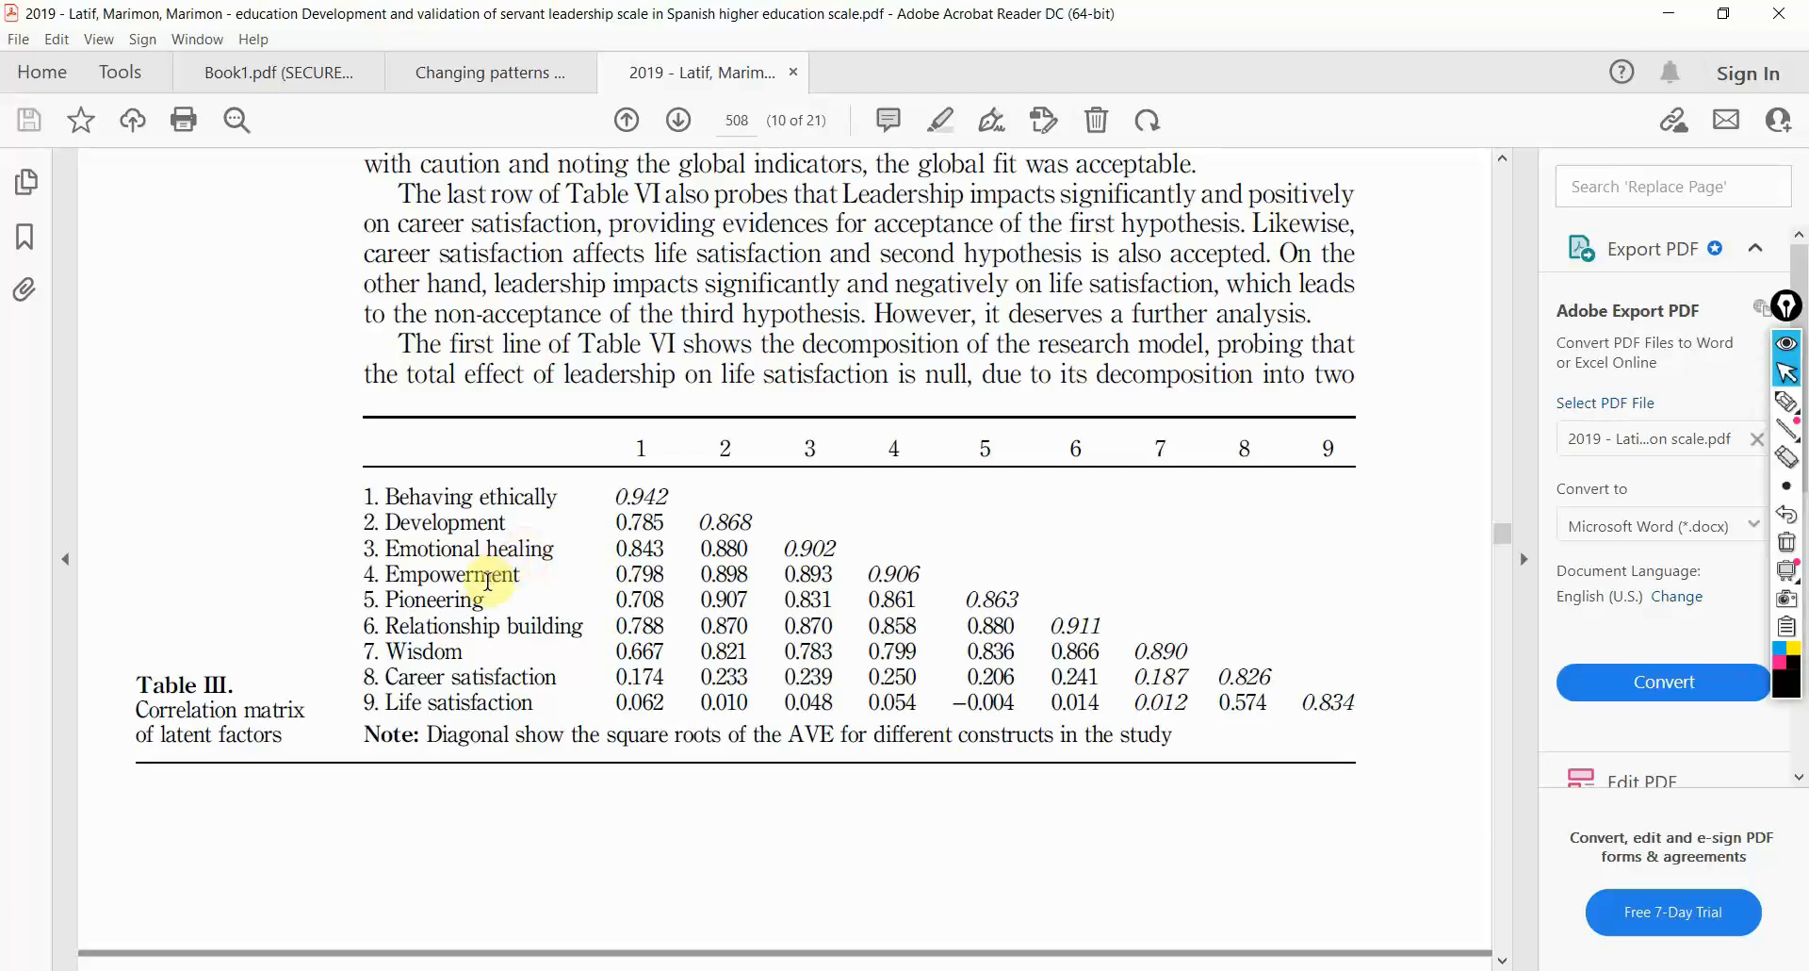
pyautogui.moveTo(582, 638)
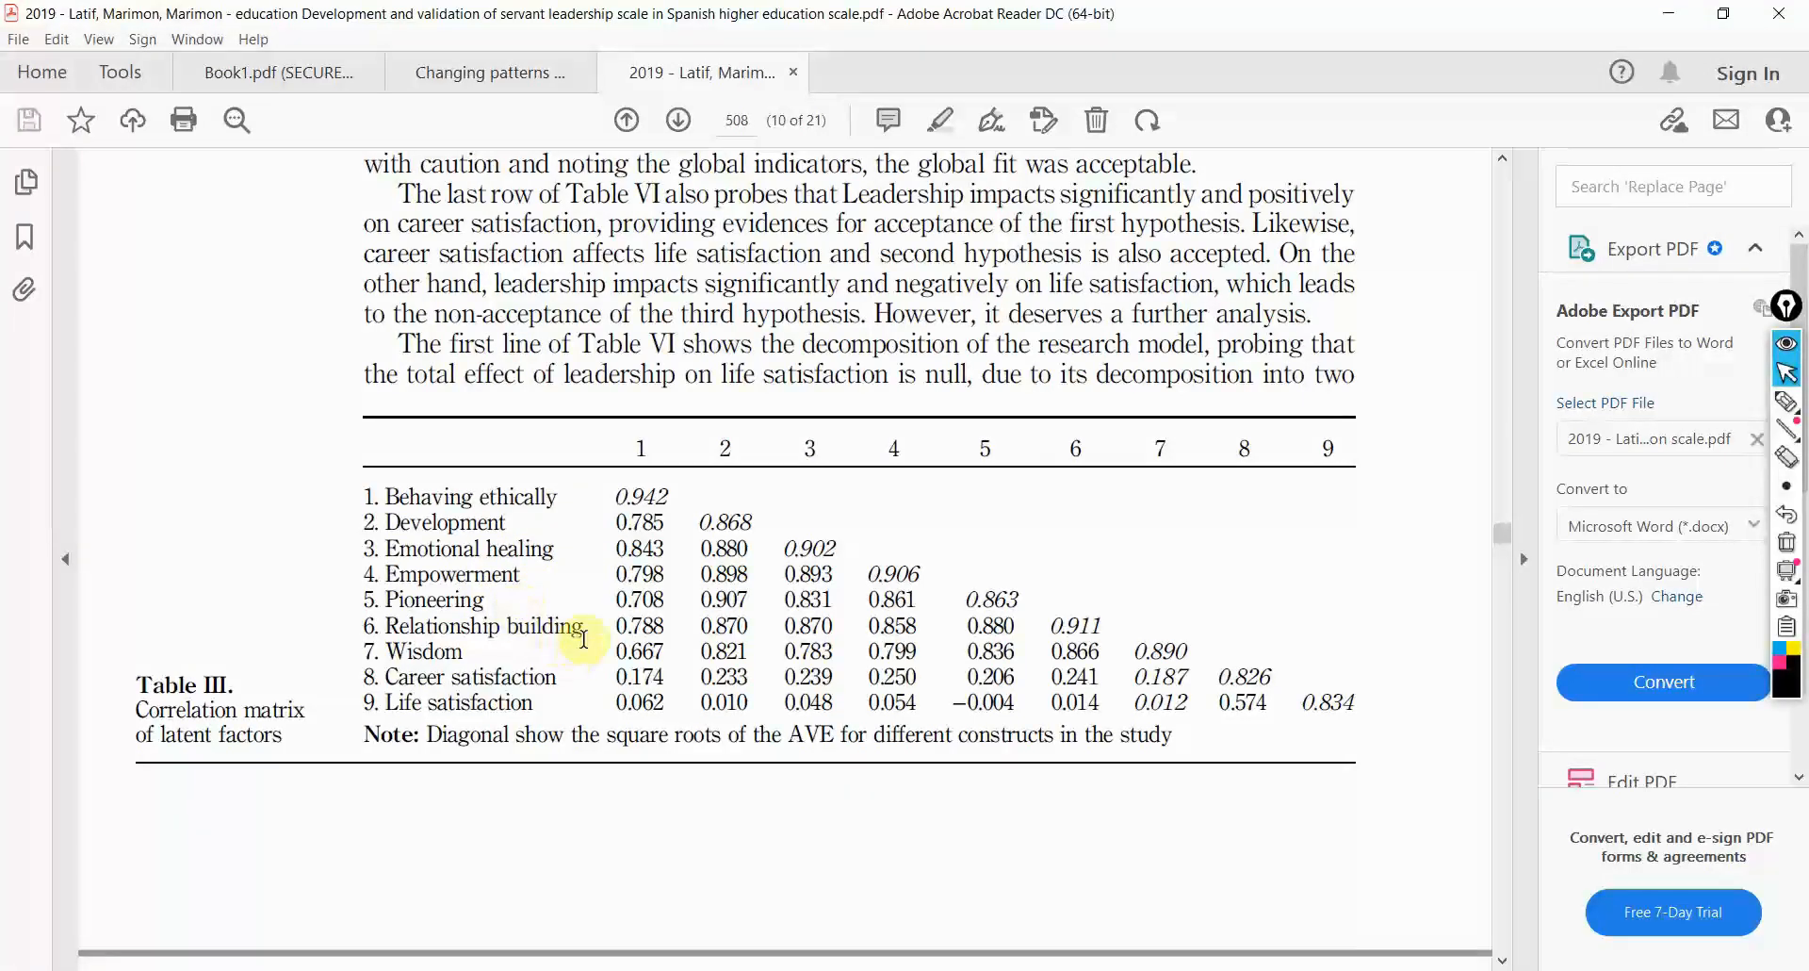
pyautogui.moveTo(439, 623)
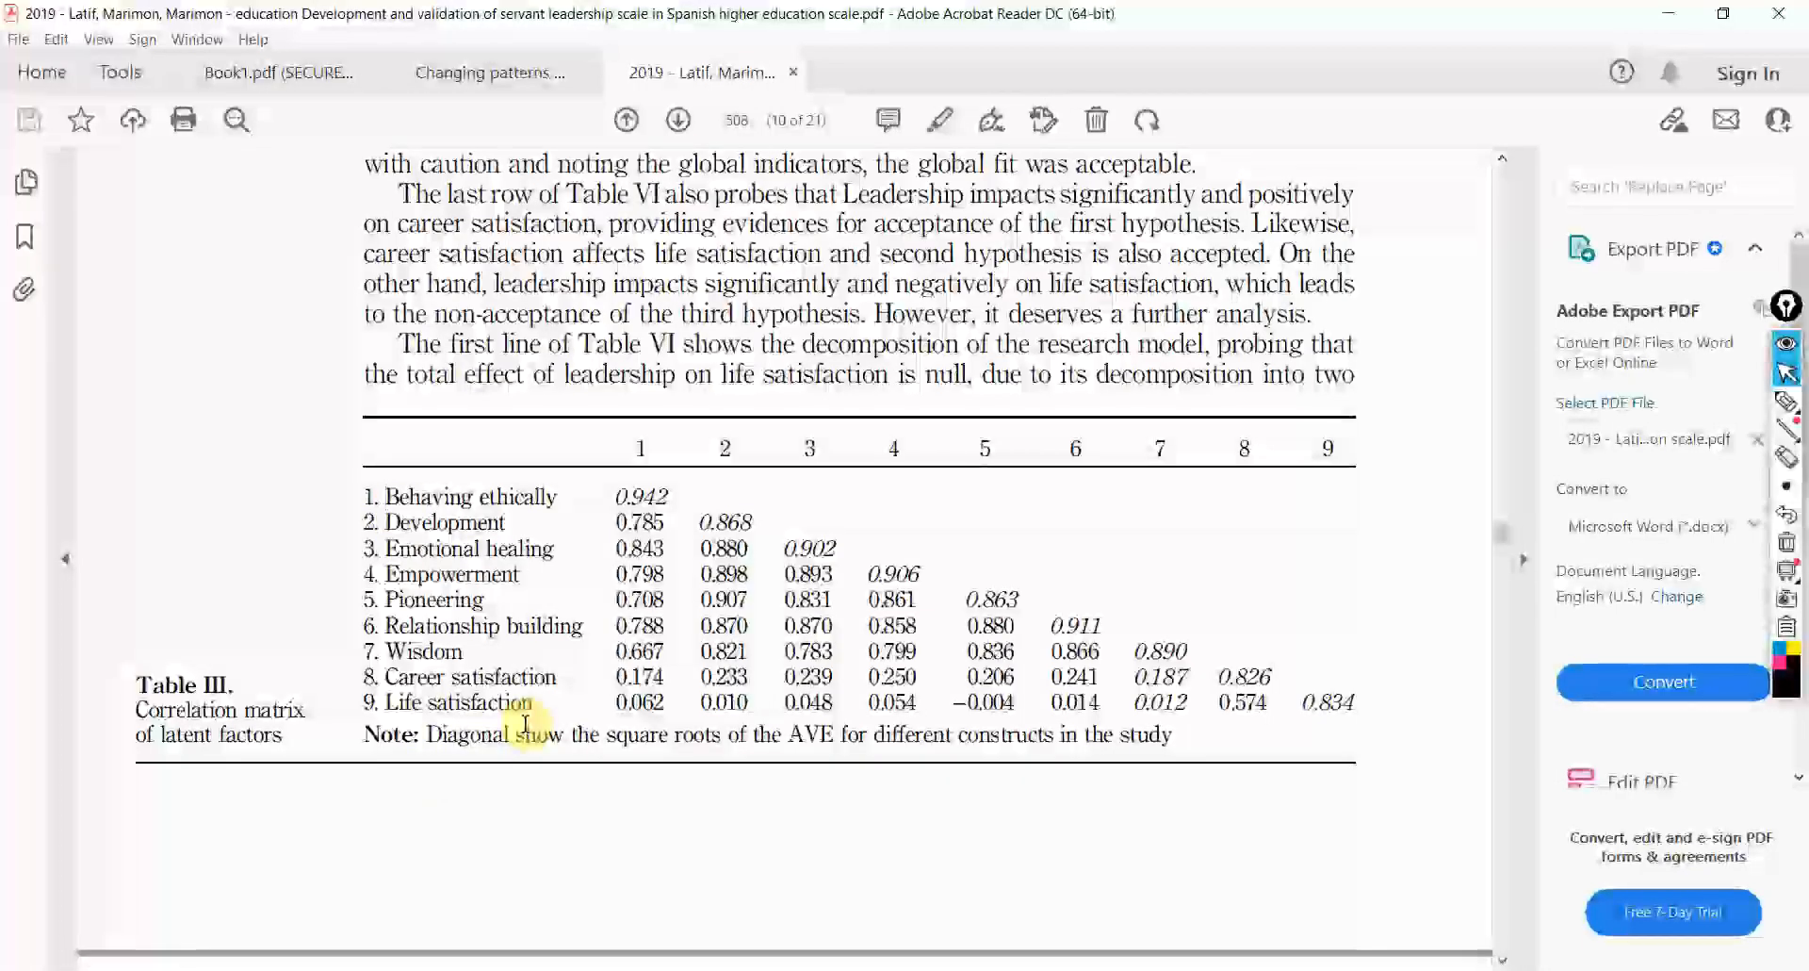
# - Scroll from Table VI to the Discussion on the negative leadership–life satisfaction finding
pyautogui.scroll(-3)
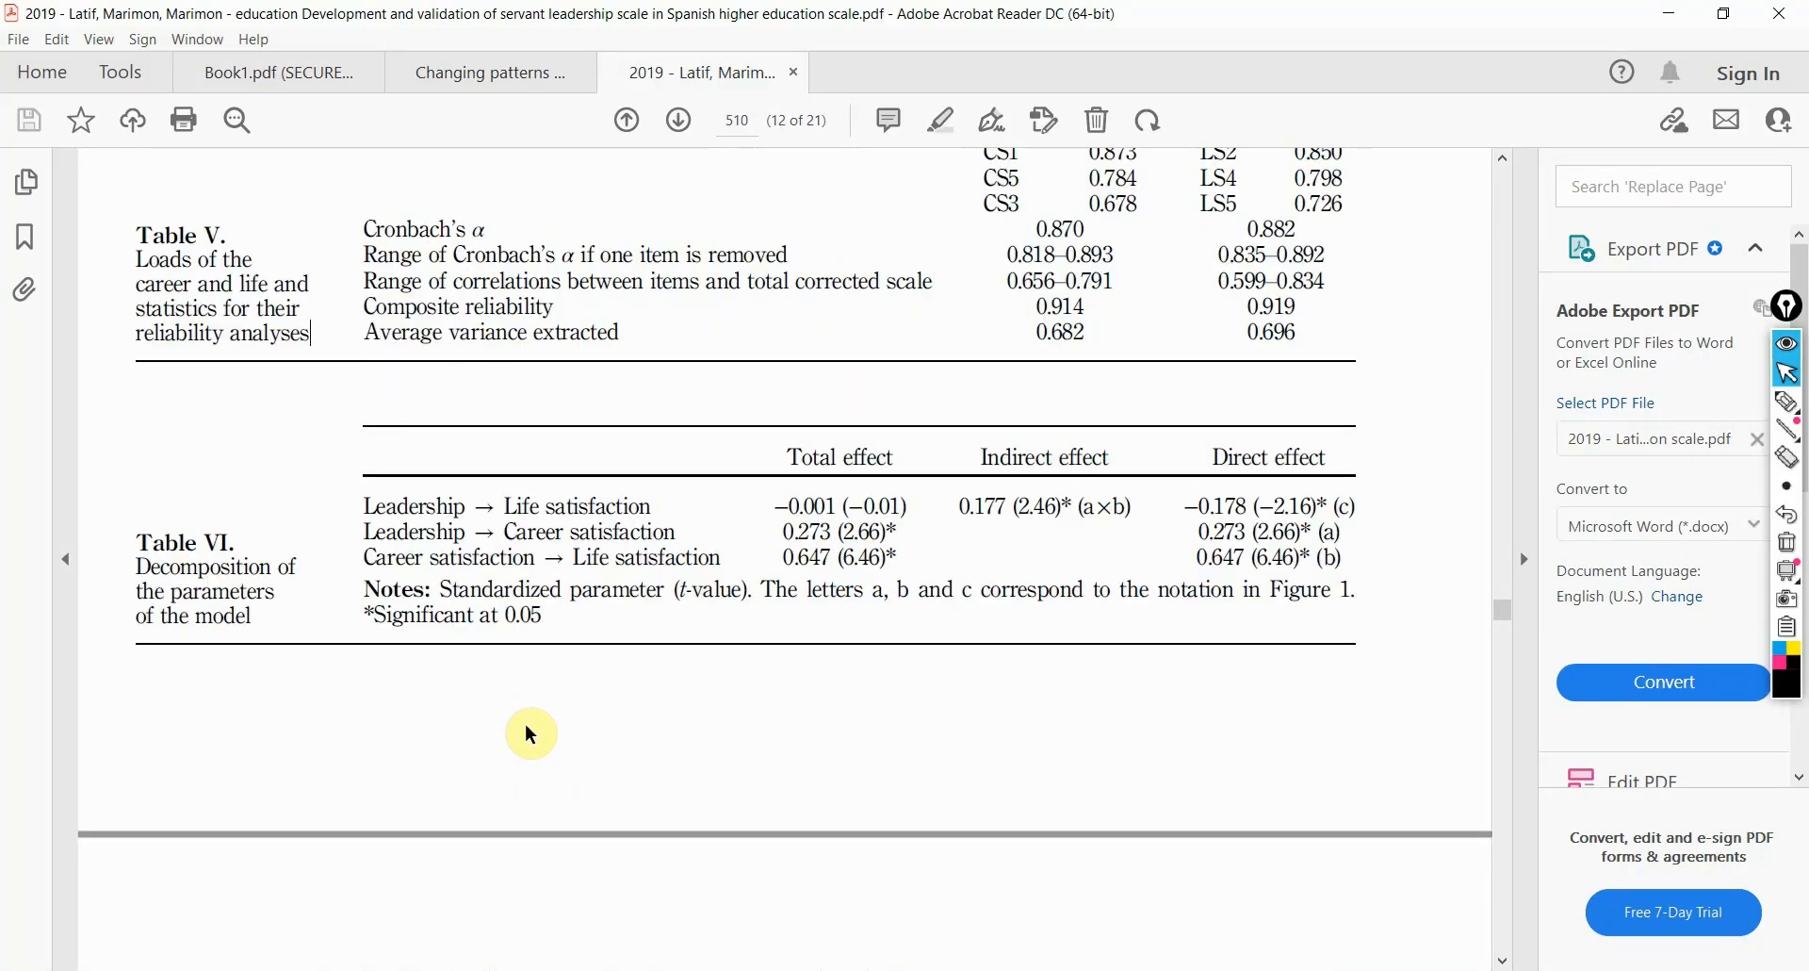
pyautogui.scroll(-3)
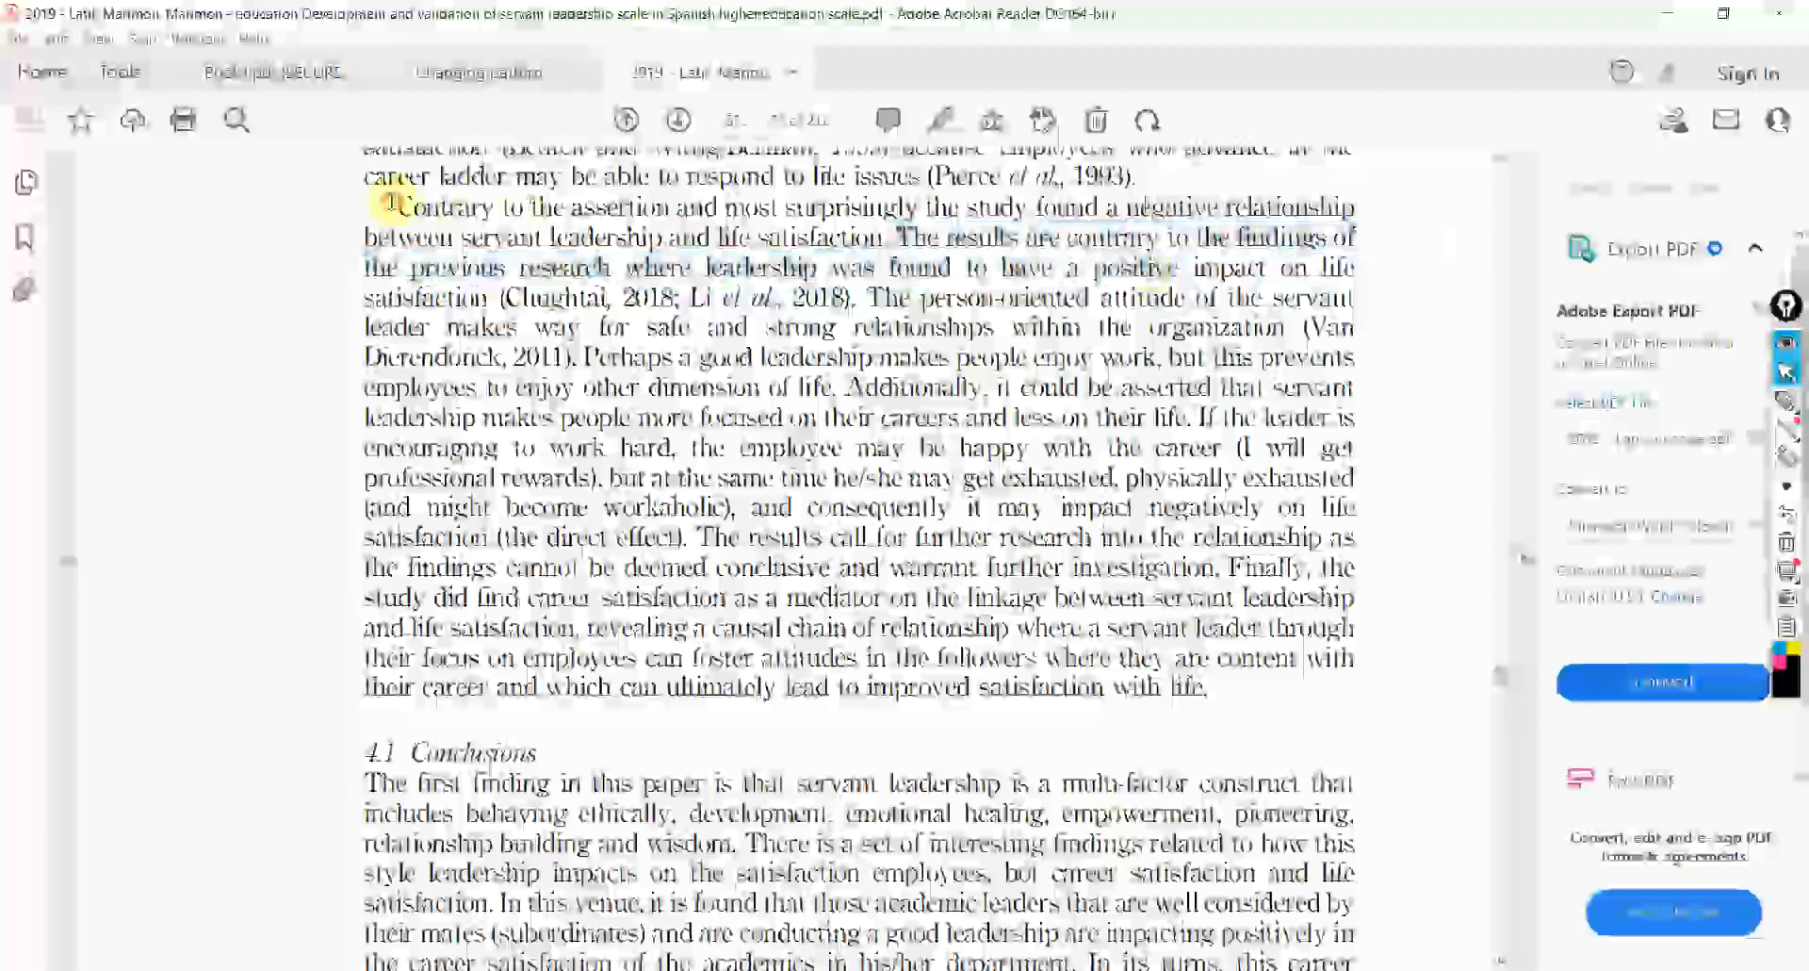
pyautogui.moveTo(398, 208); pyautogui.dragTo(871, 239)
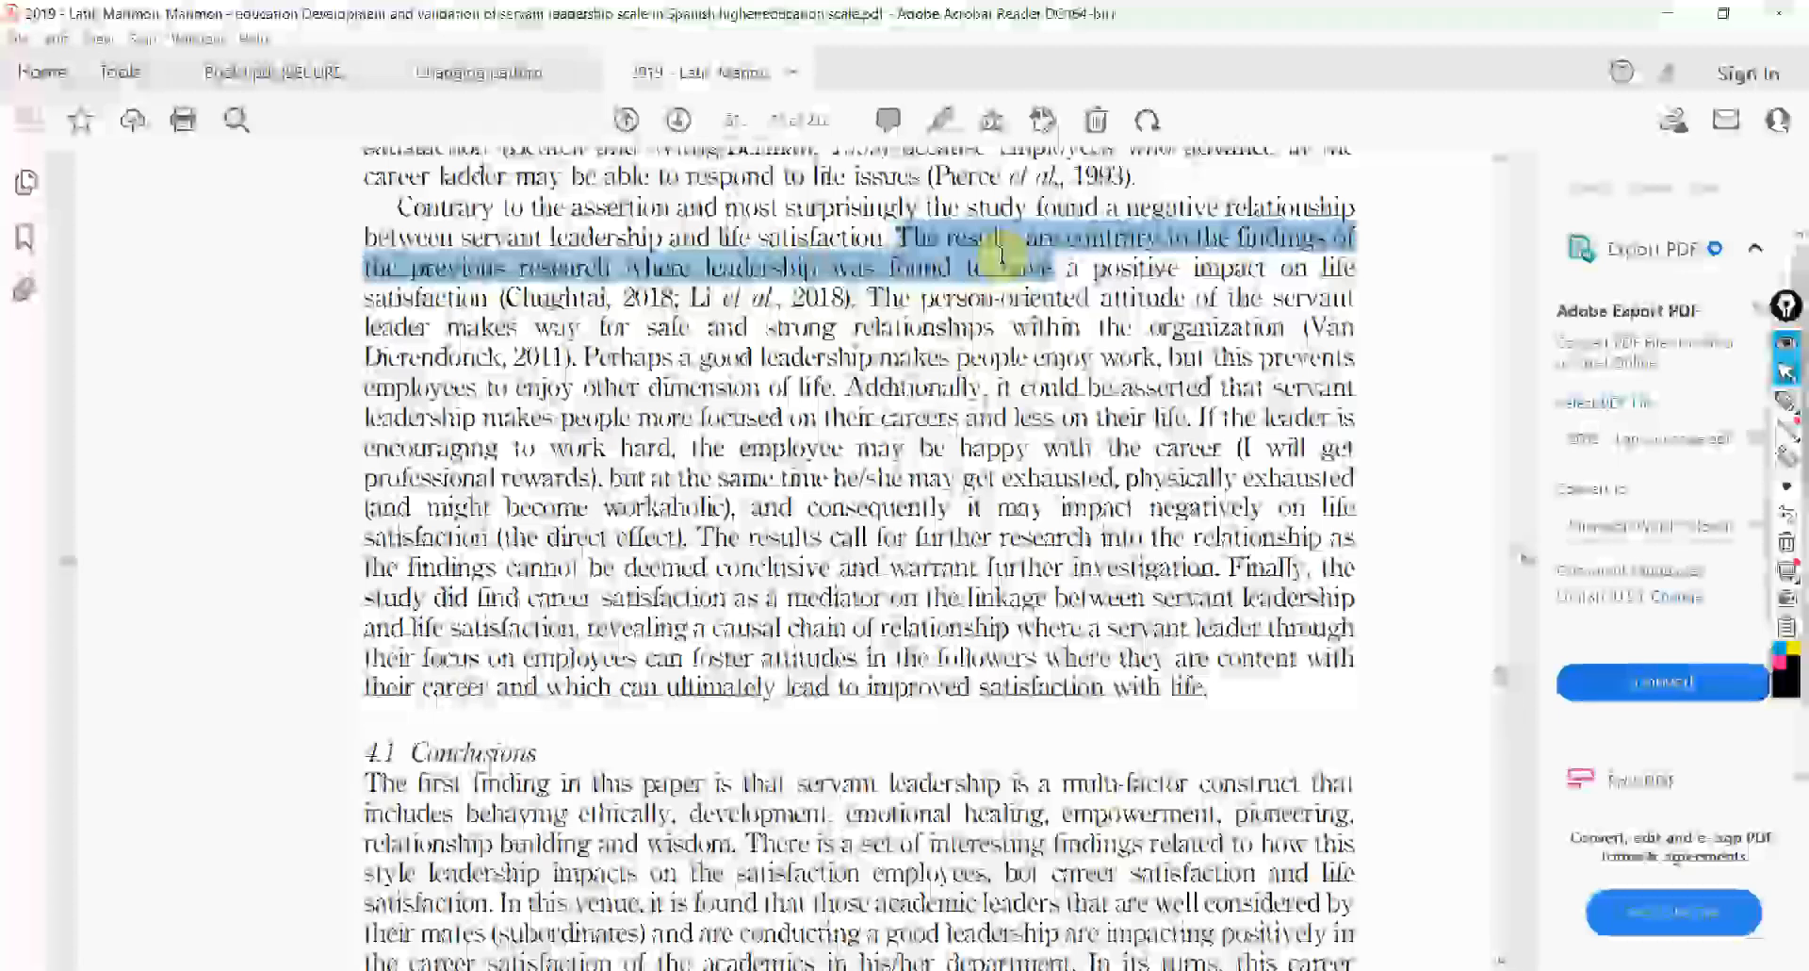
pyautogui.moveTo(992, 251); pyautogui.dragTo(859, 283)
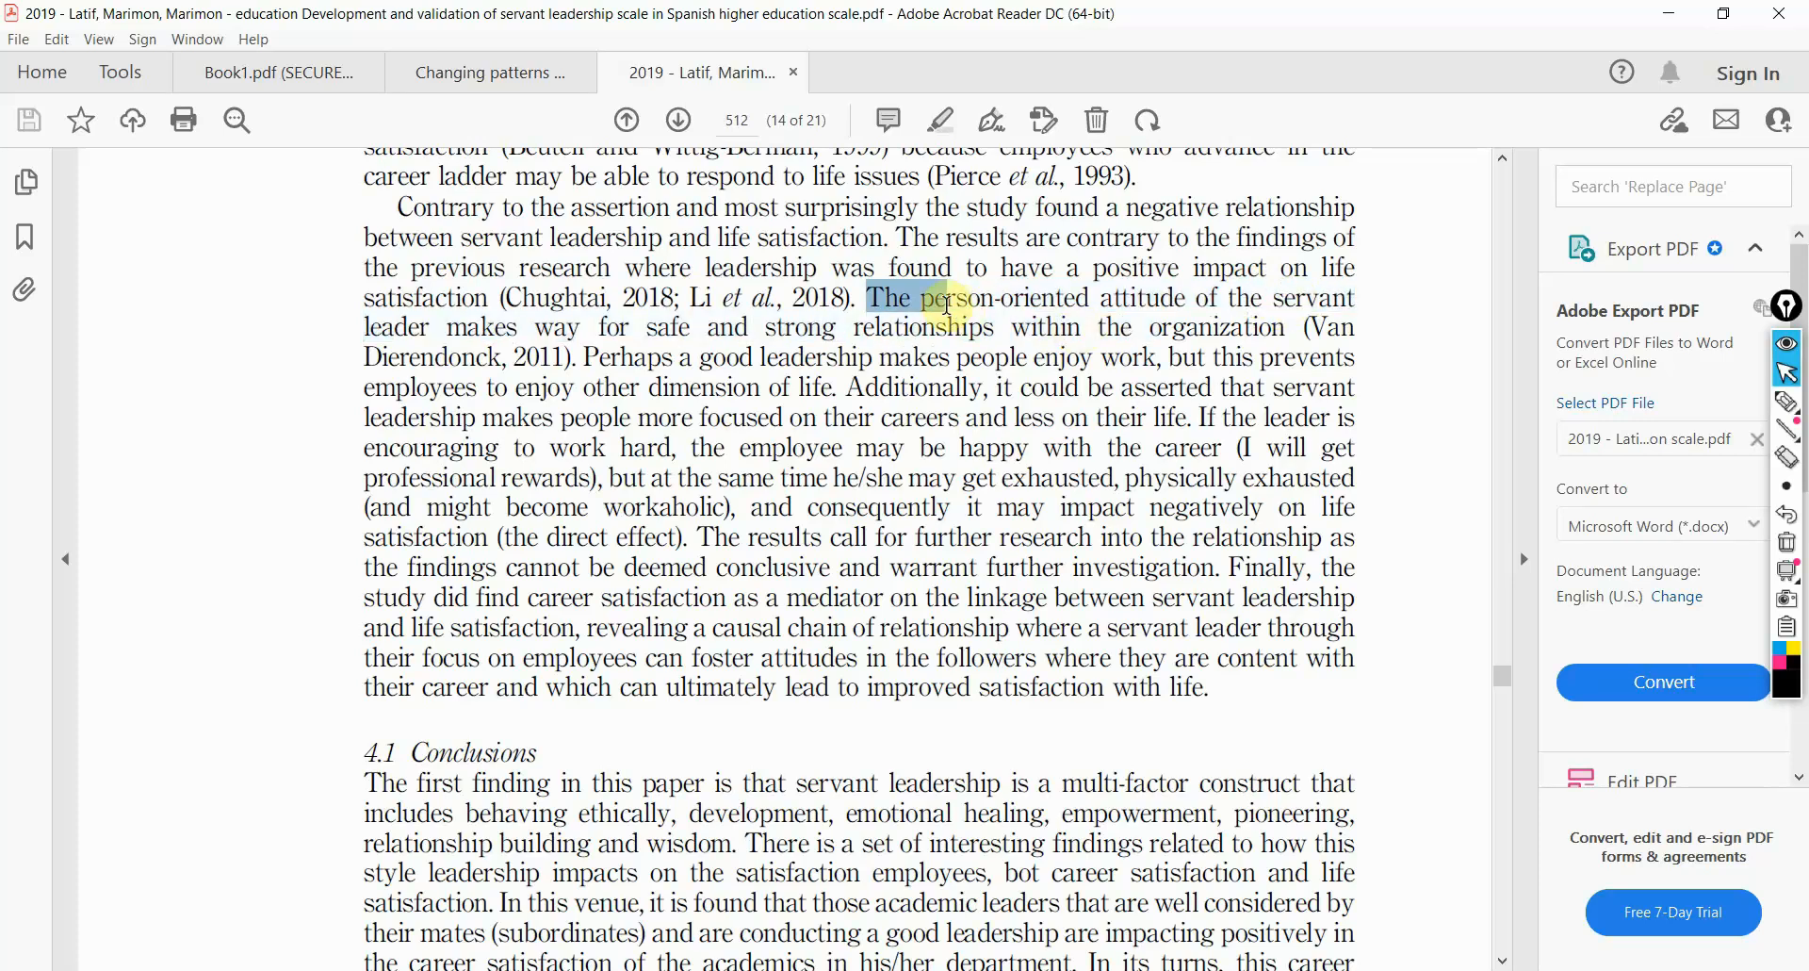
pyautogui.moveTo(935, 297); pyautogui.dragTo(1079, 327)
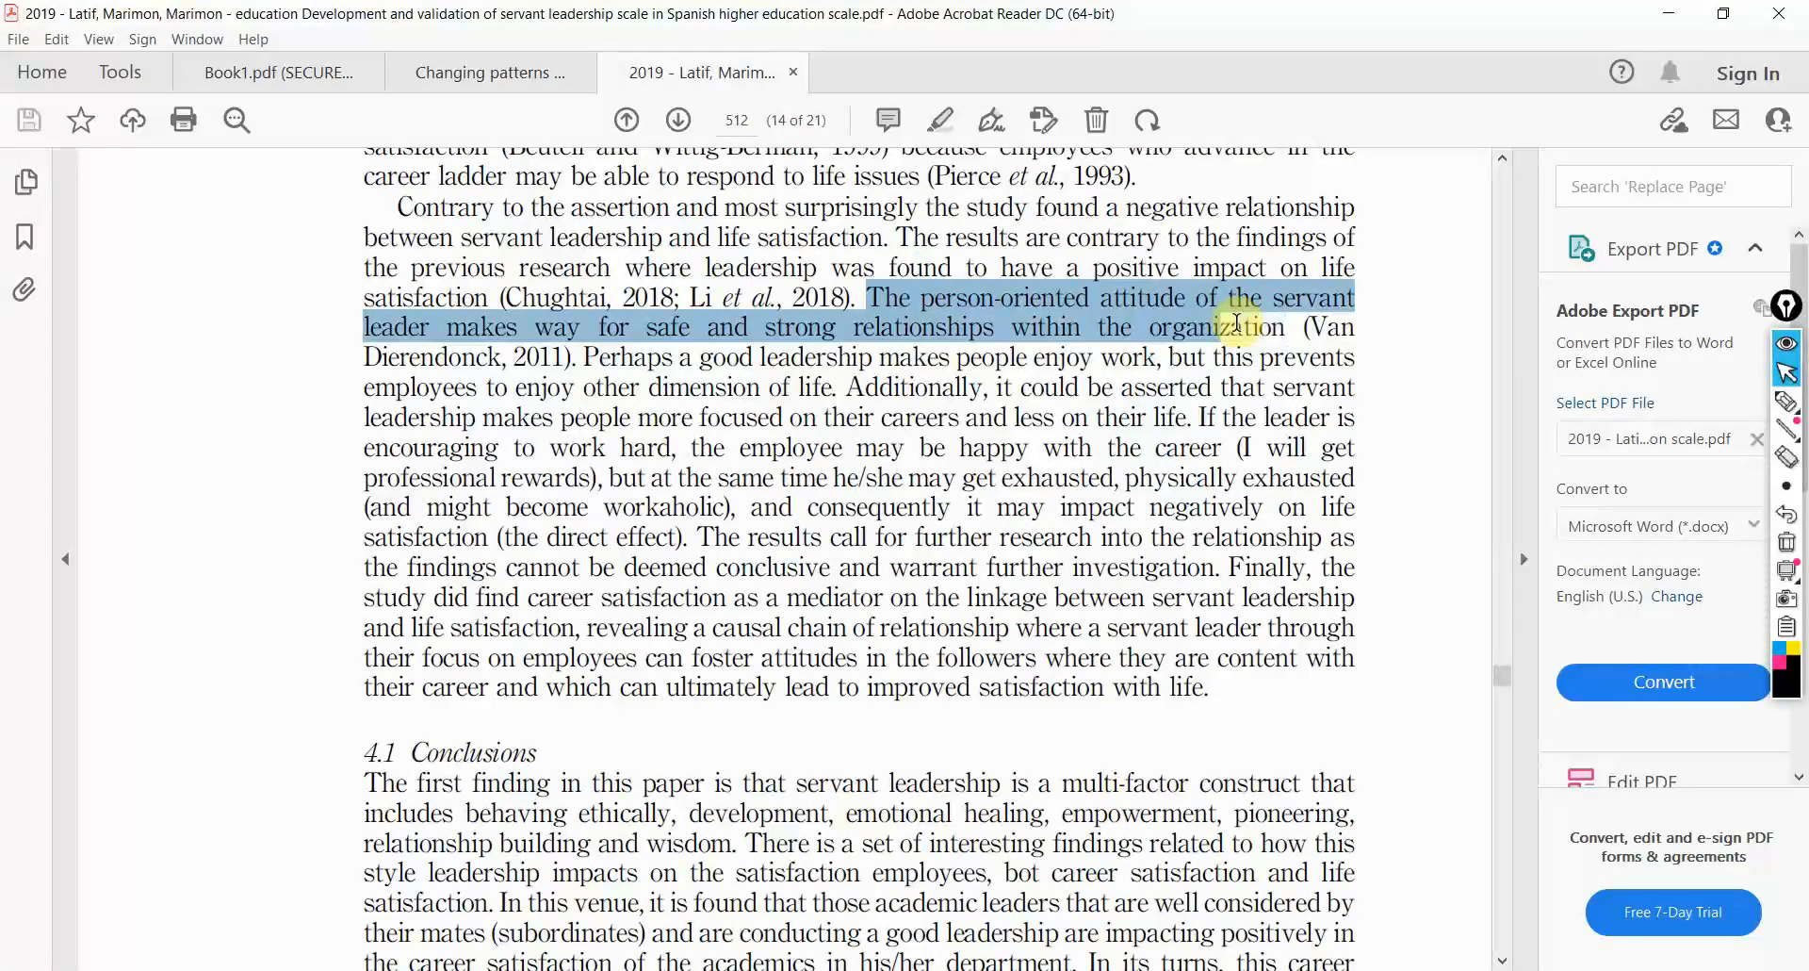
pyautogui.moveTo(1234, 327); pyautogui.dragTo(946, 356)
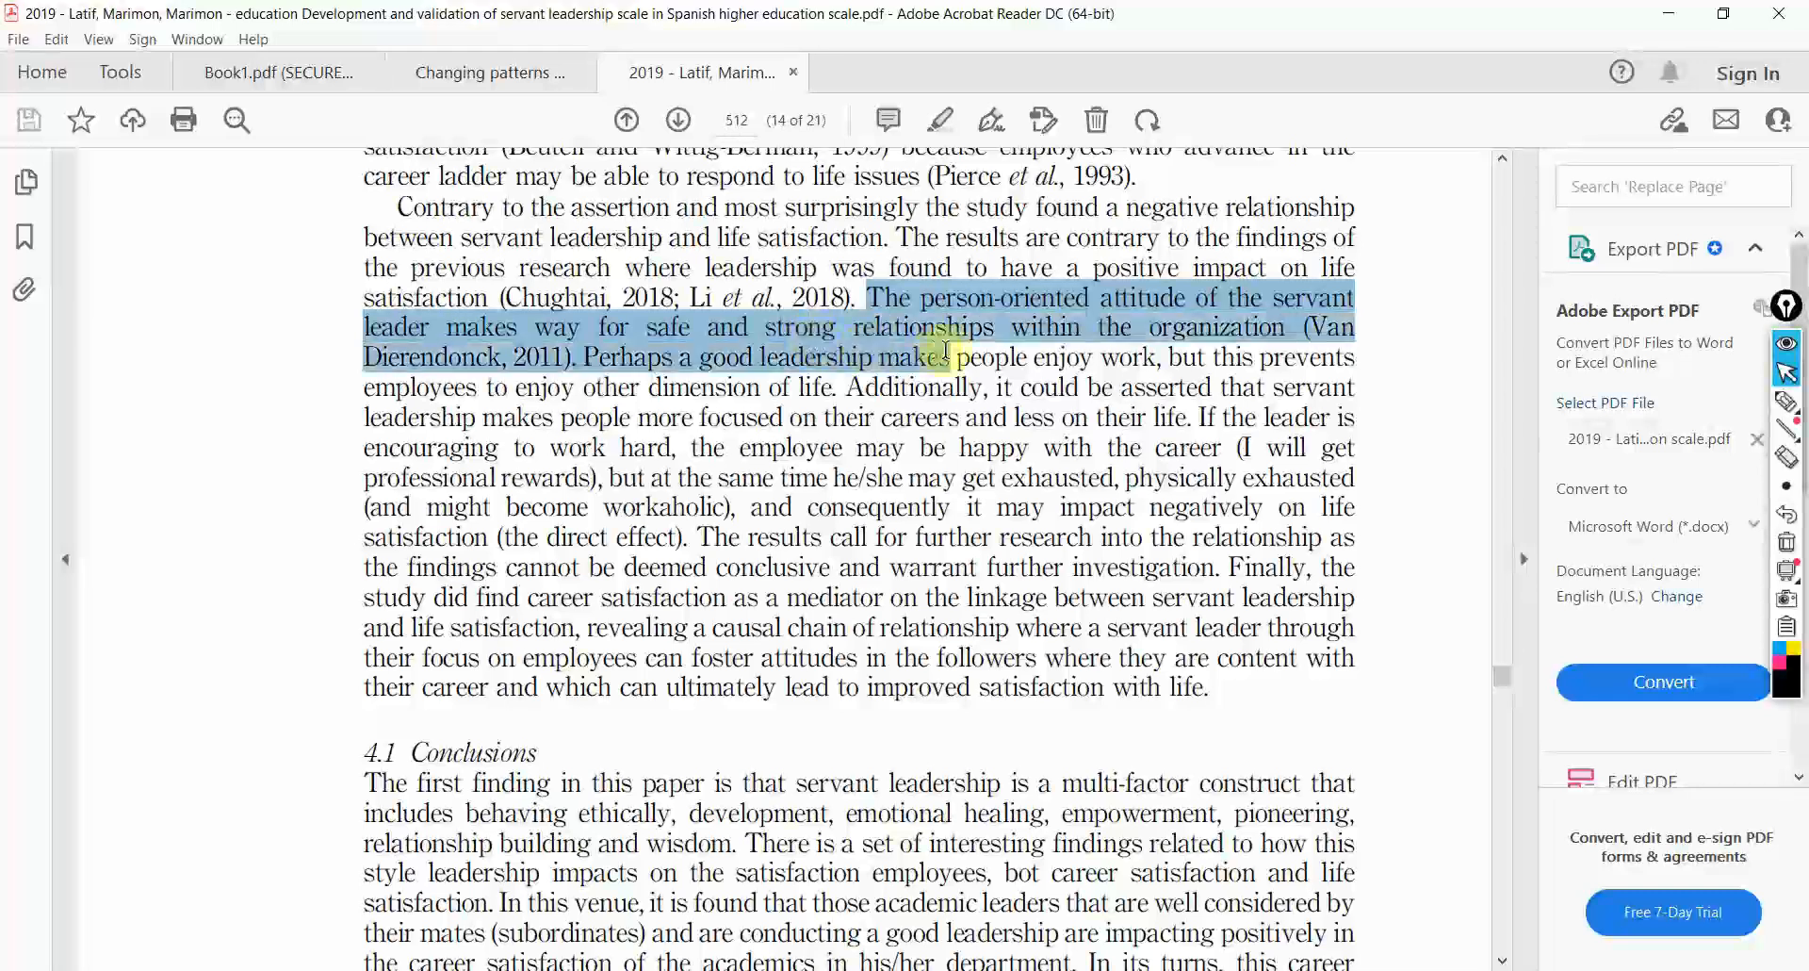
pyautogui.moveTo(946, 359); pyautogui.dragTo(1166, 358)
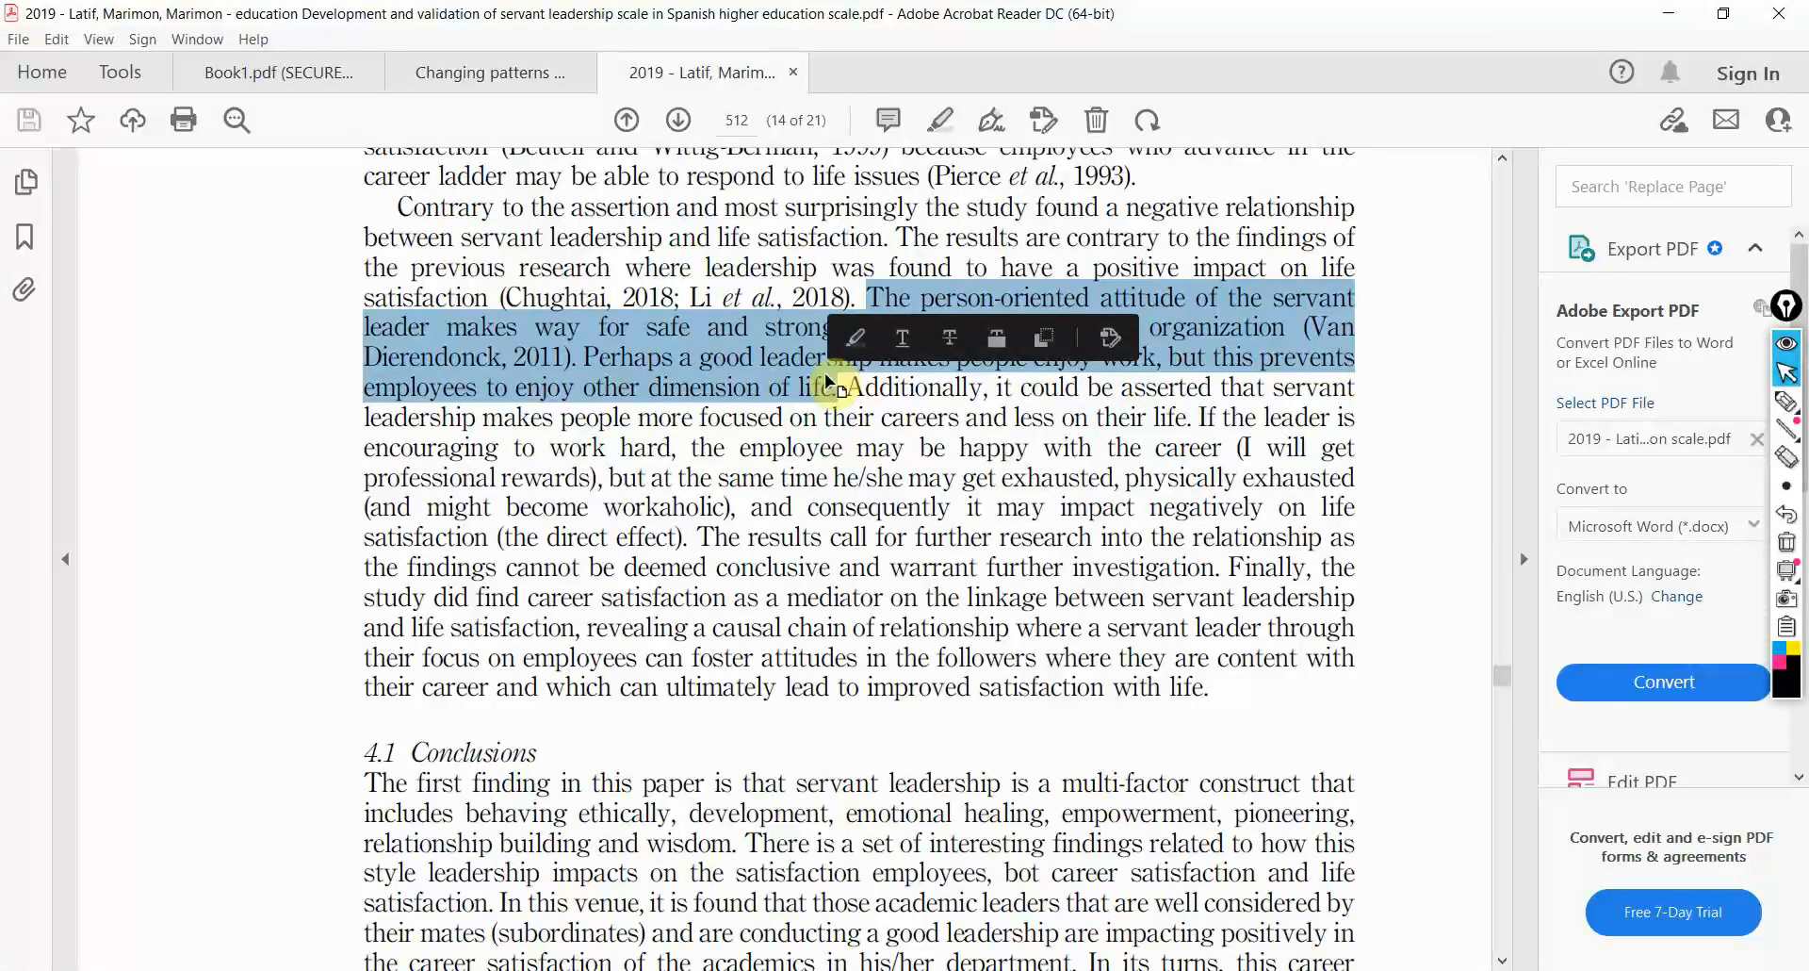
pyautogui.click(842, 381)
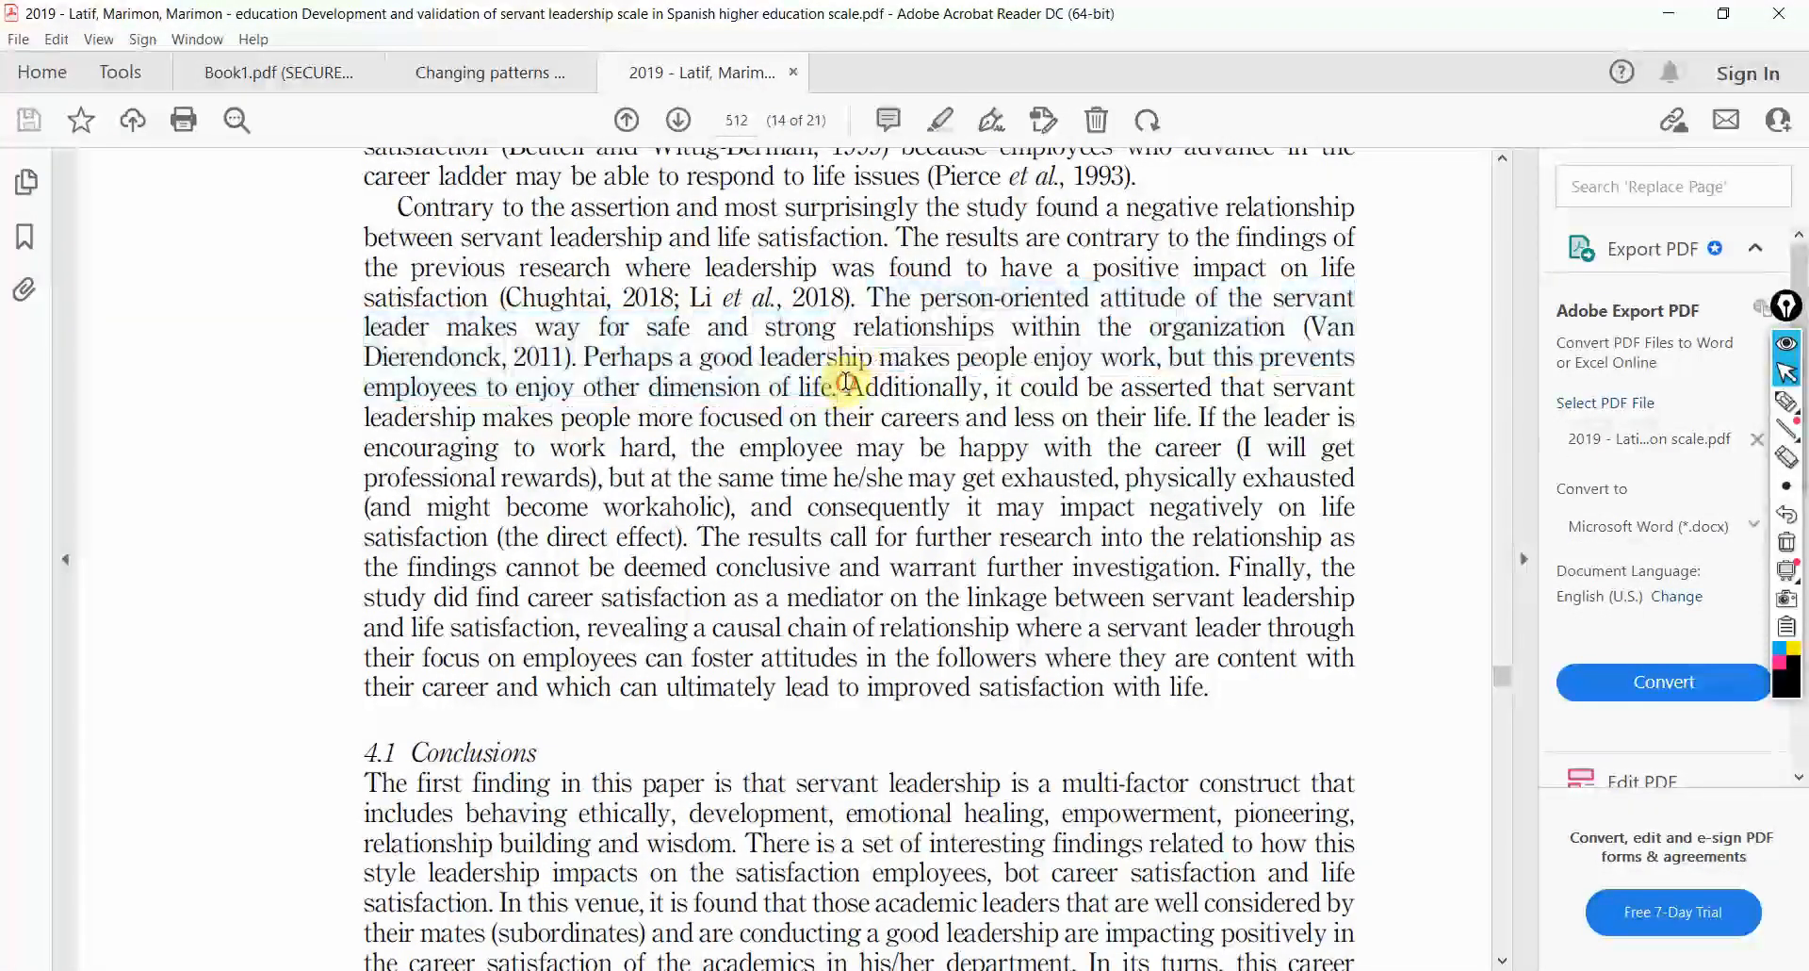
pyautogui.moveTo(1170, 356); pyautogui.dragTo(843, 387)
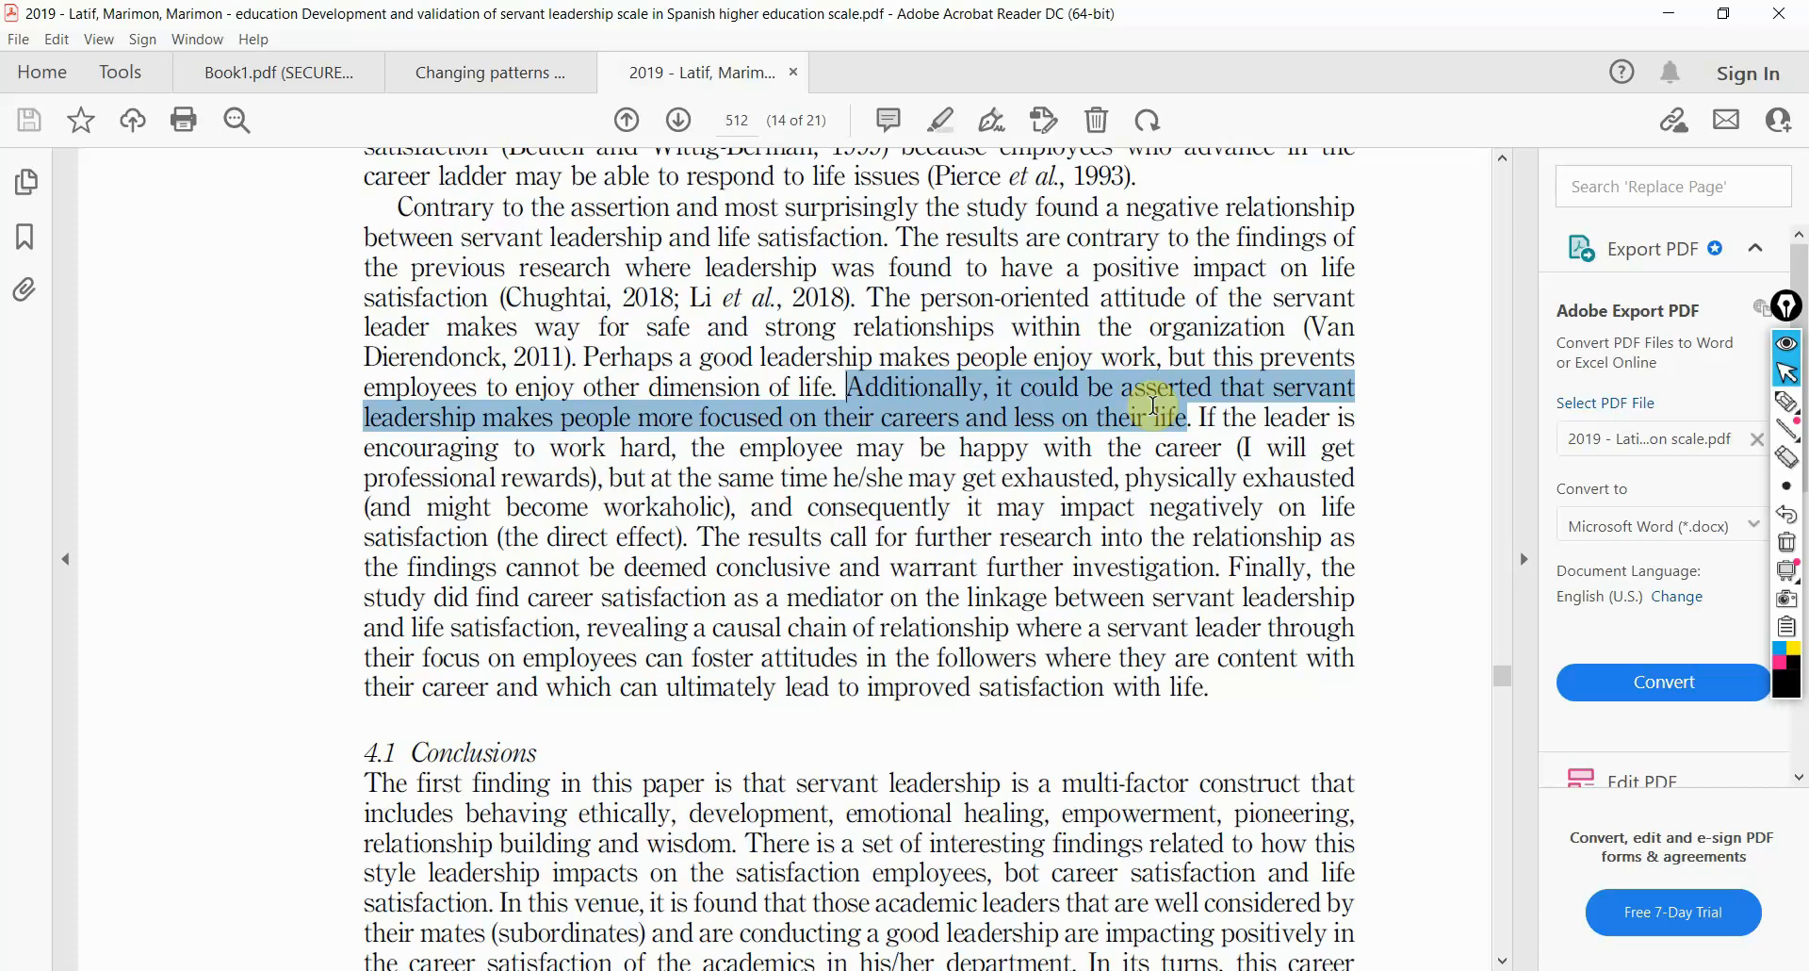
pyautogui.moveTo(1150, 406); pyautogui.dragTo(745, 477)
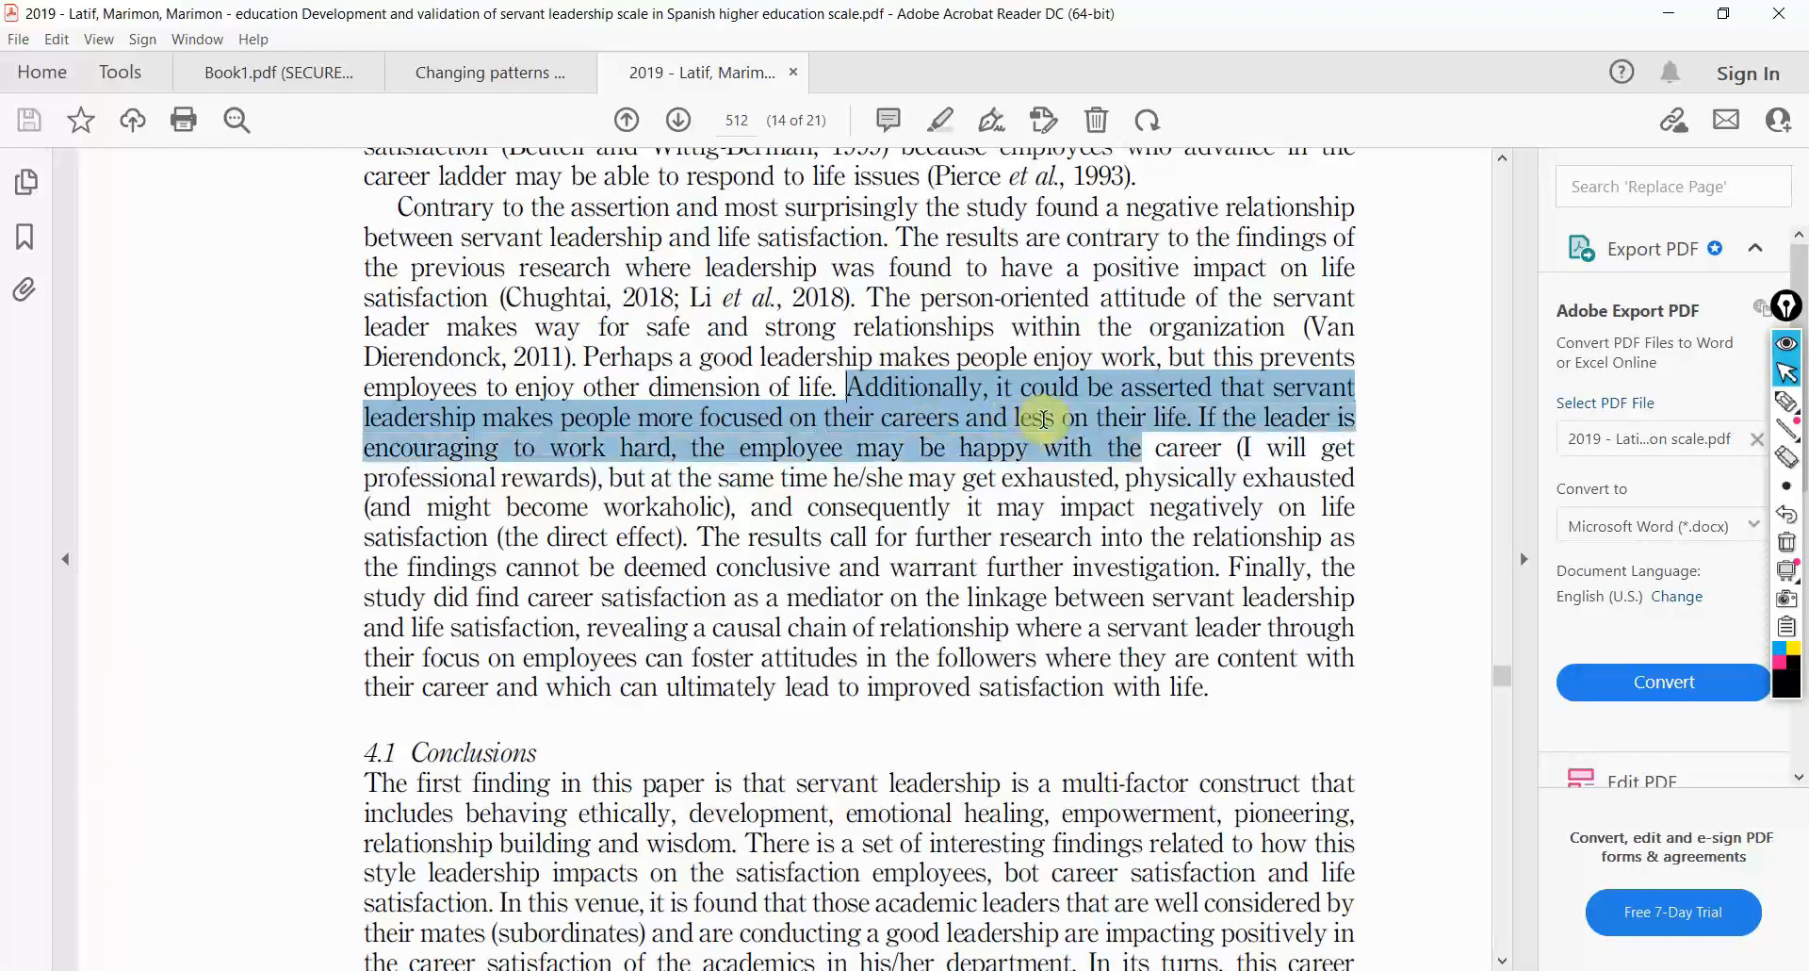
pyautogui.moveTo(1038, 417); pyautogui.dragTo(975, 476)
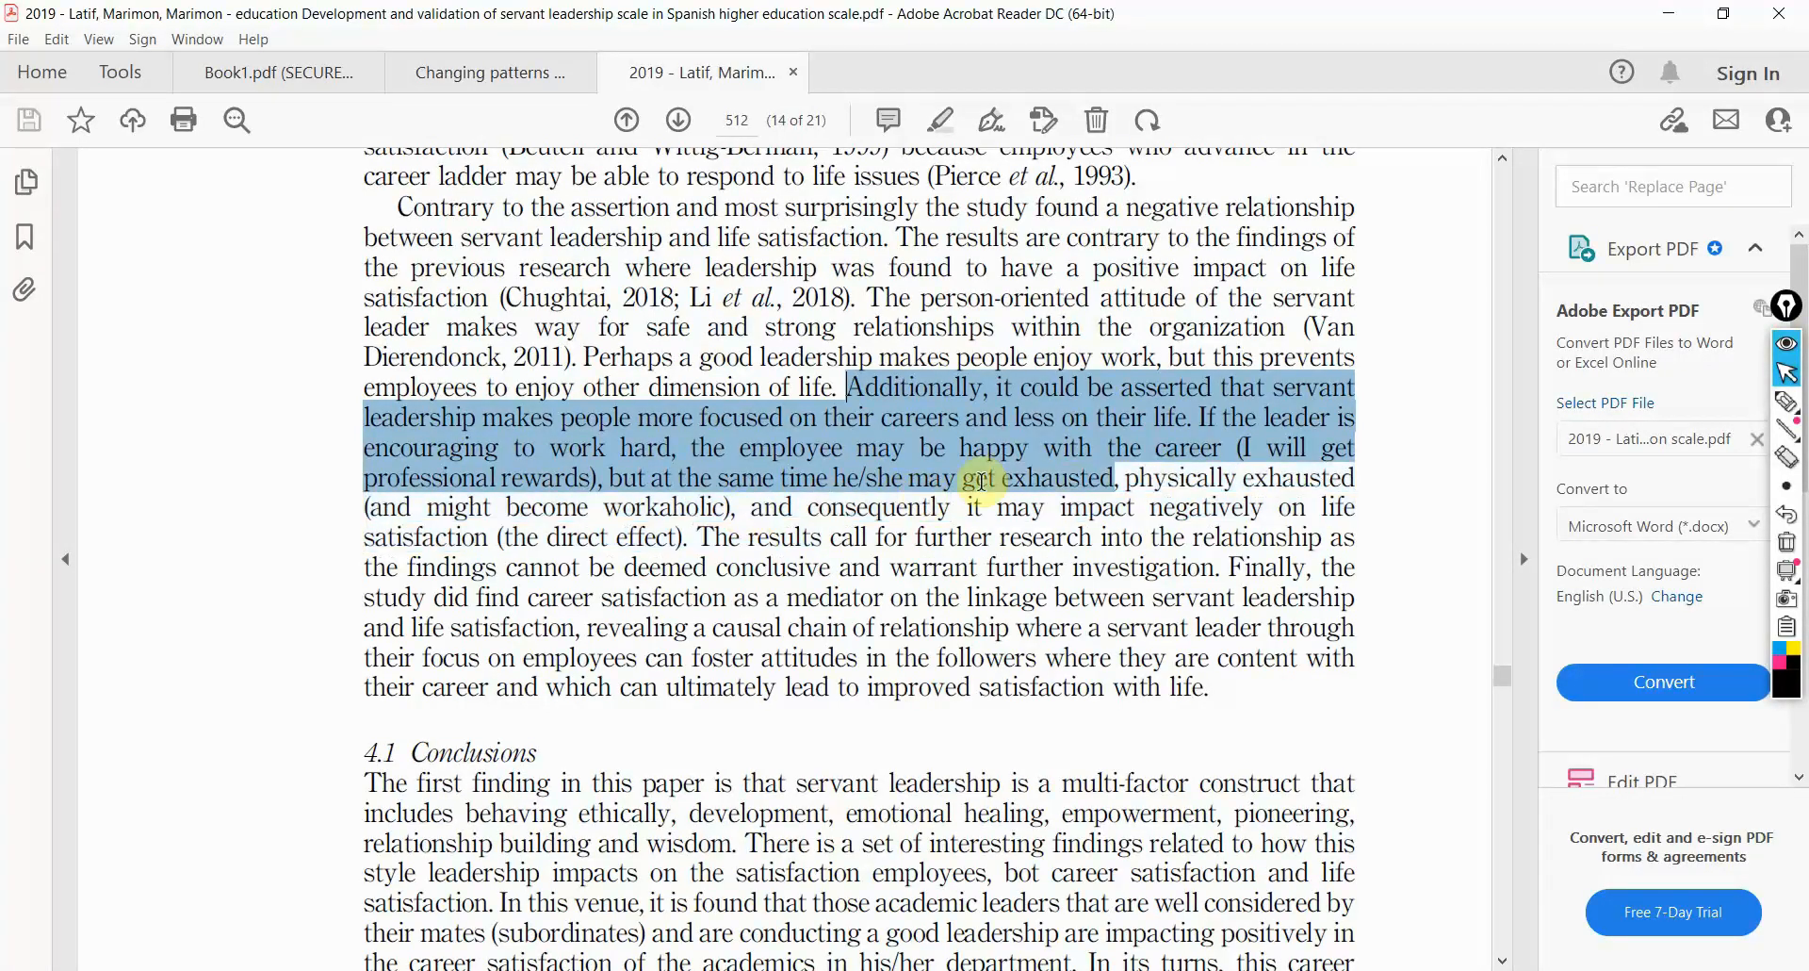
pyautogui.moveTo(971, 477); pyautogui.dragTo(1249, 507)
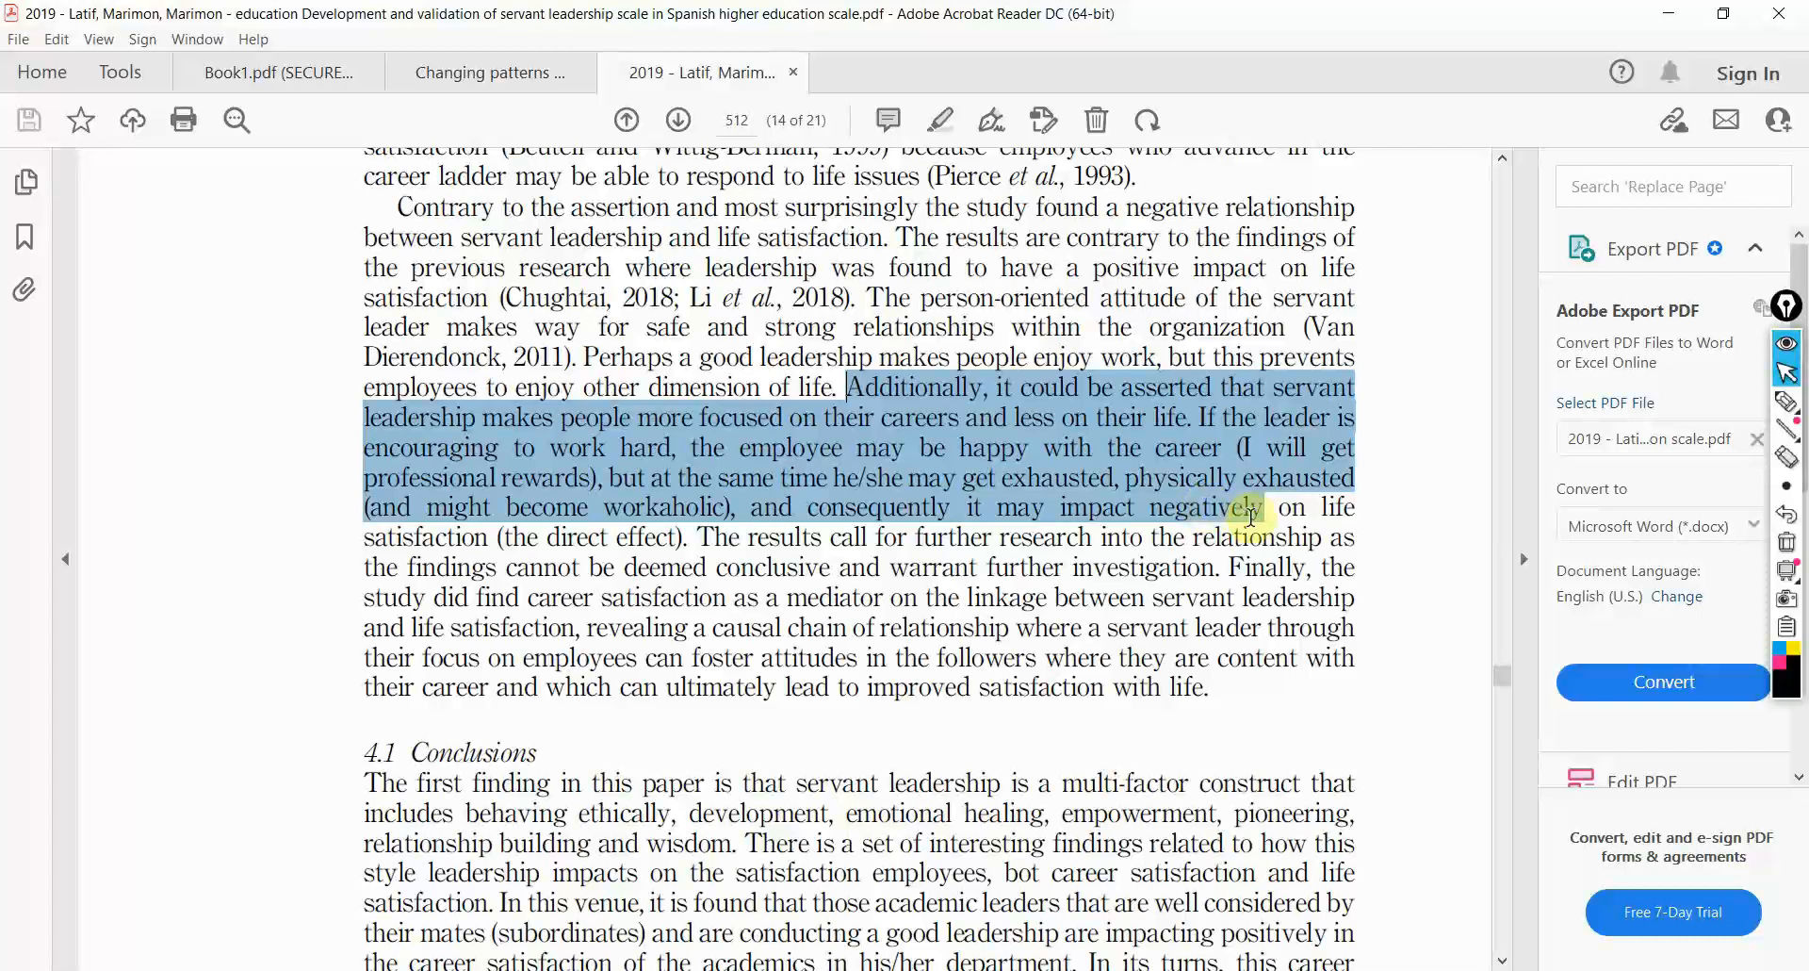
pyautogui.moveTo(1252, 507); pyautogui.dragTo(687, 567)
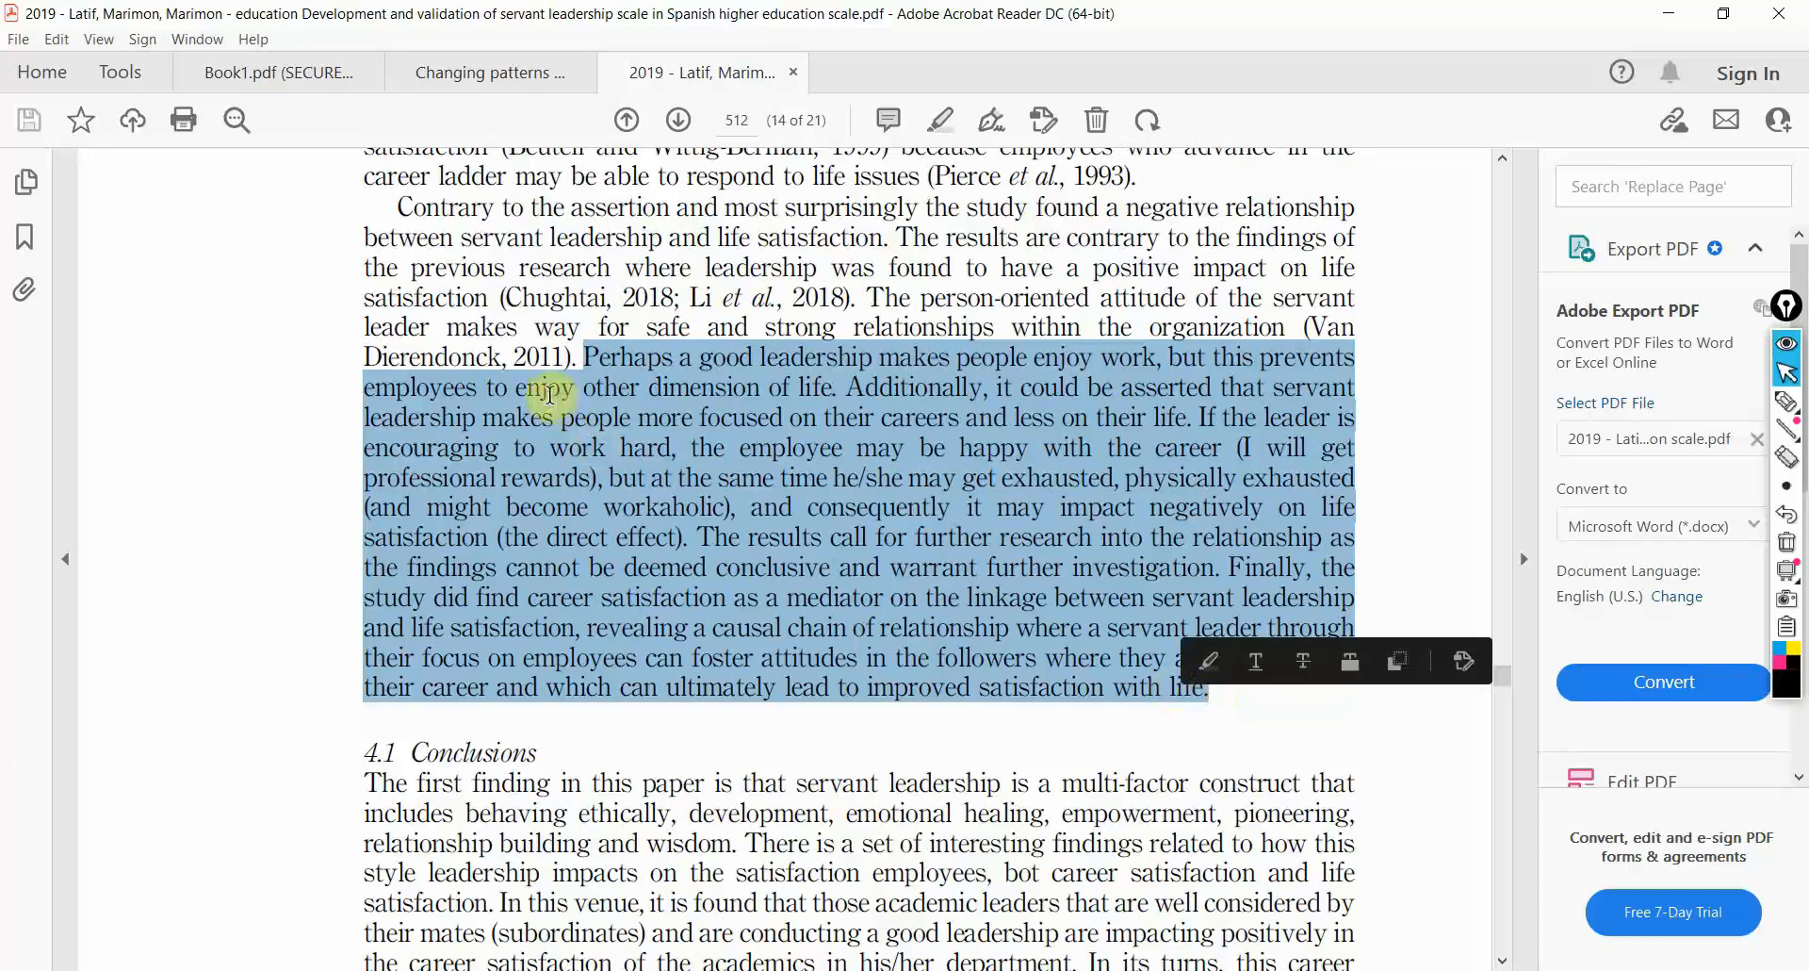
pyautogui.click(865, 298)
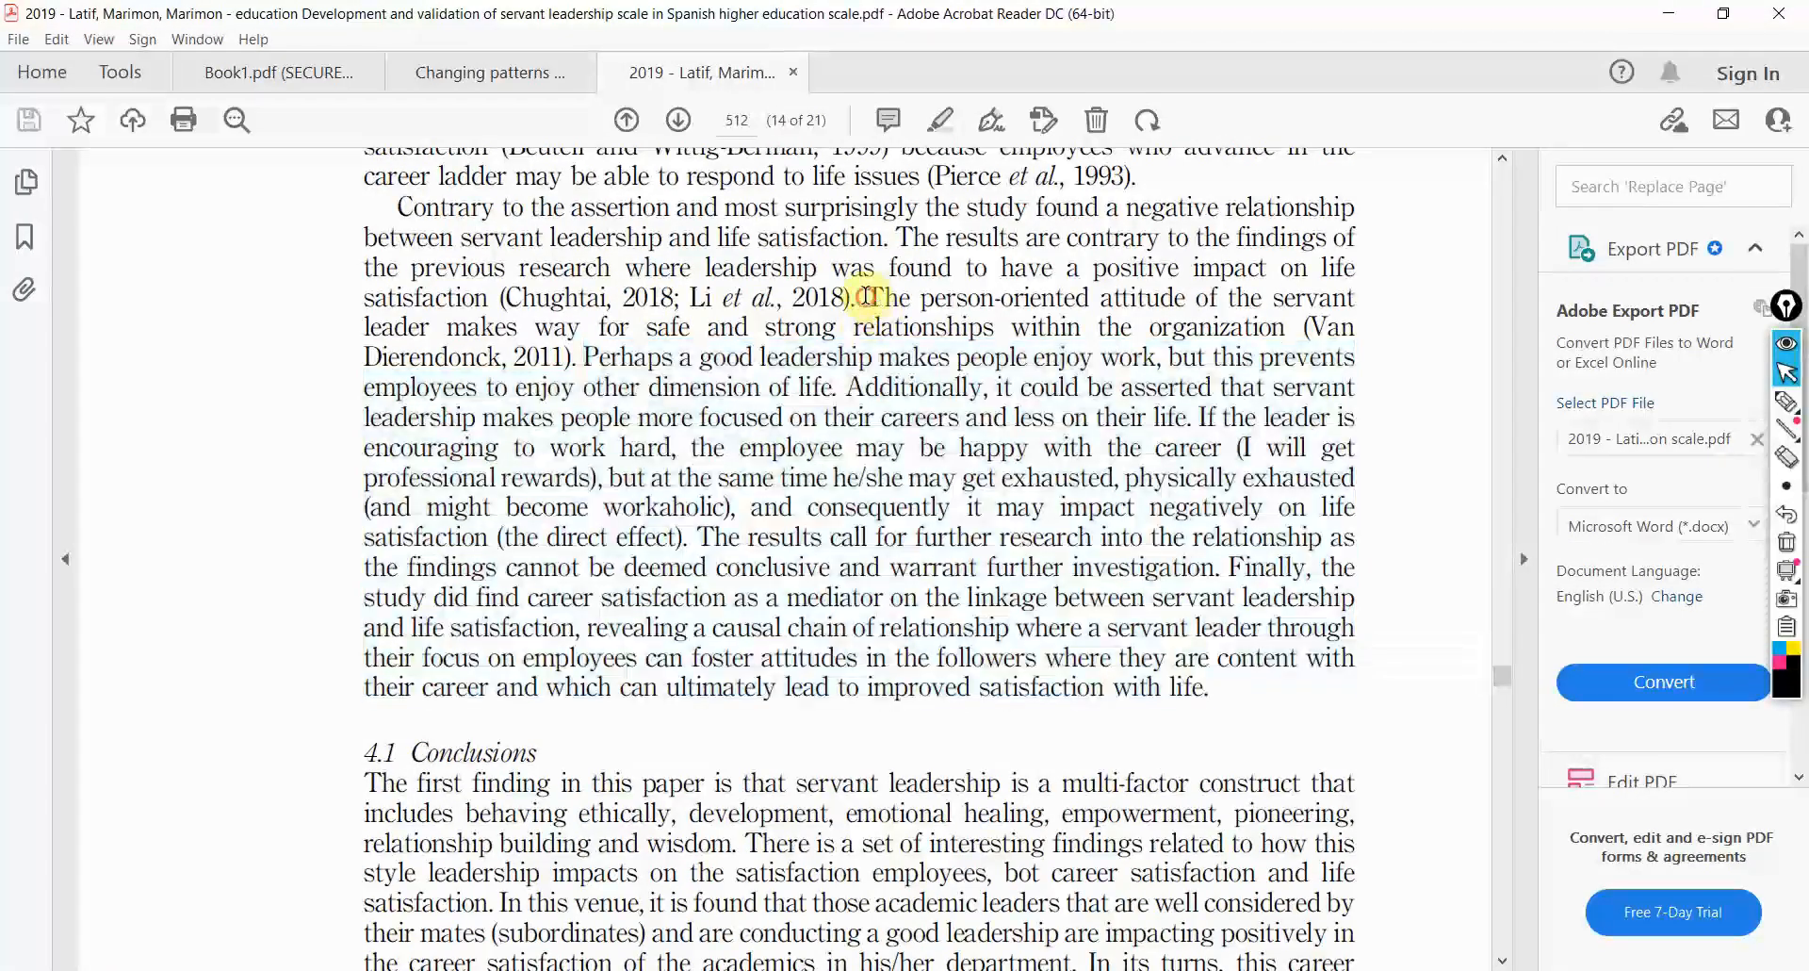
pyautogui.moveTo(859, 297); pyautogui.dragTo(577, 356)
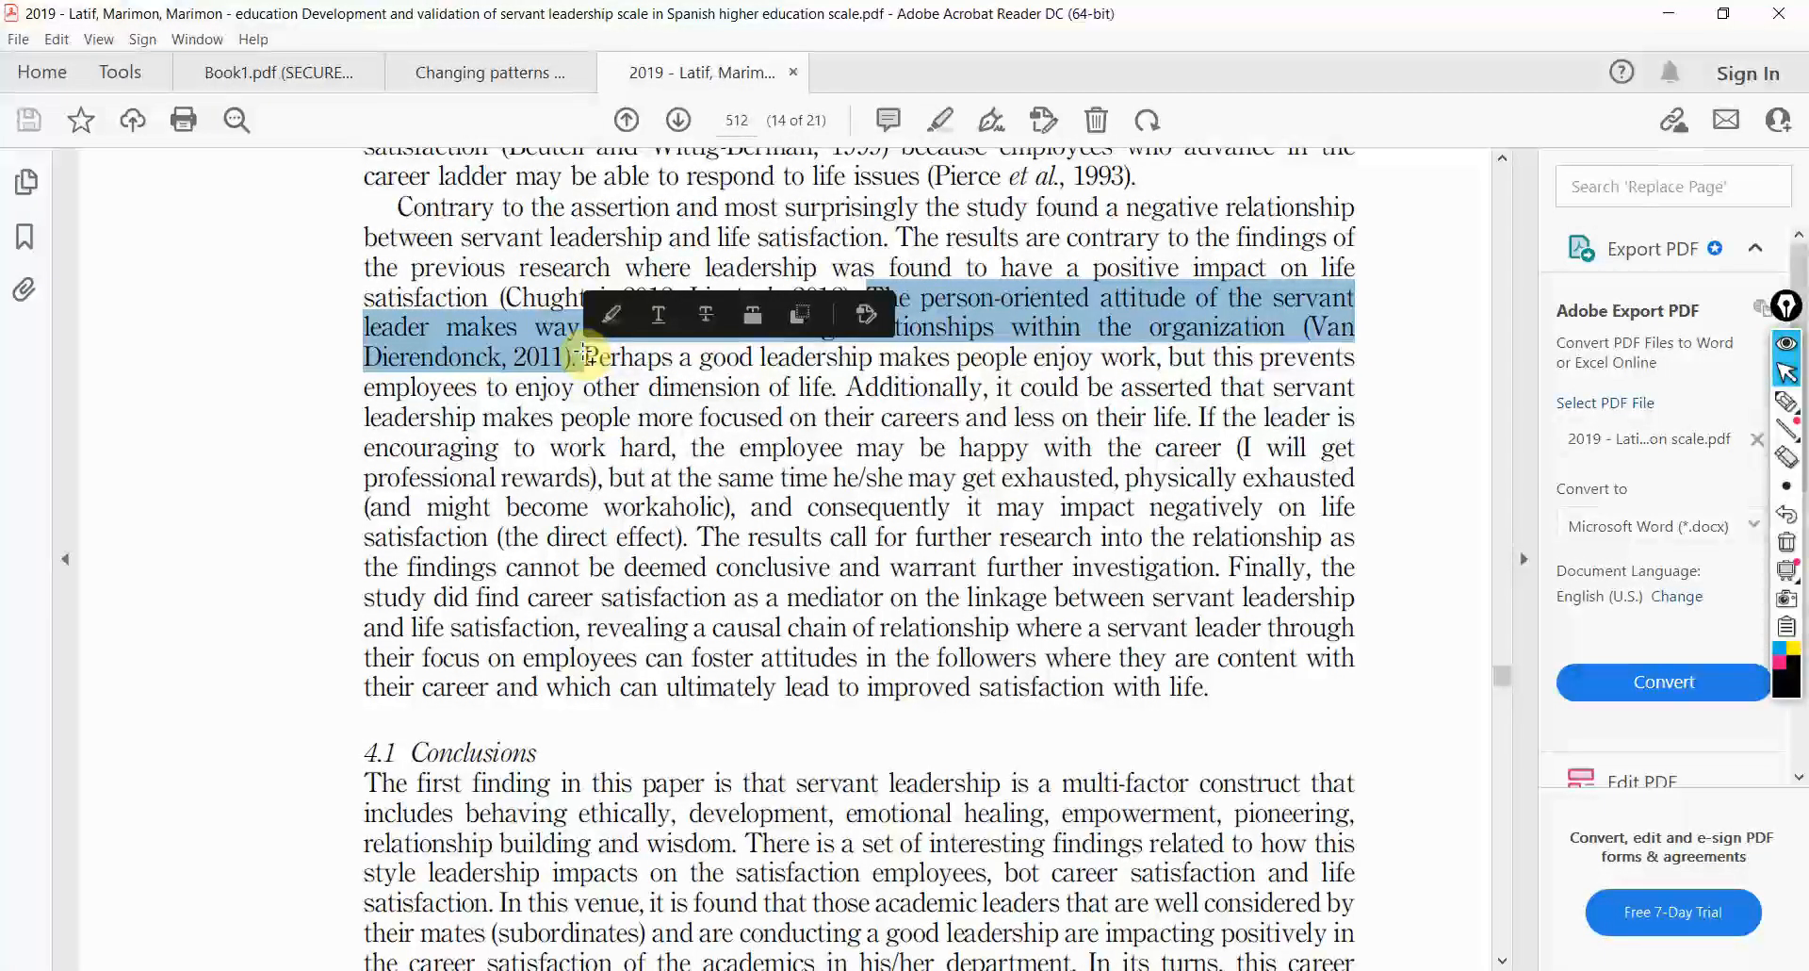
pyautogui.click(175, 412)
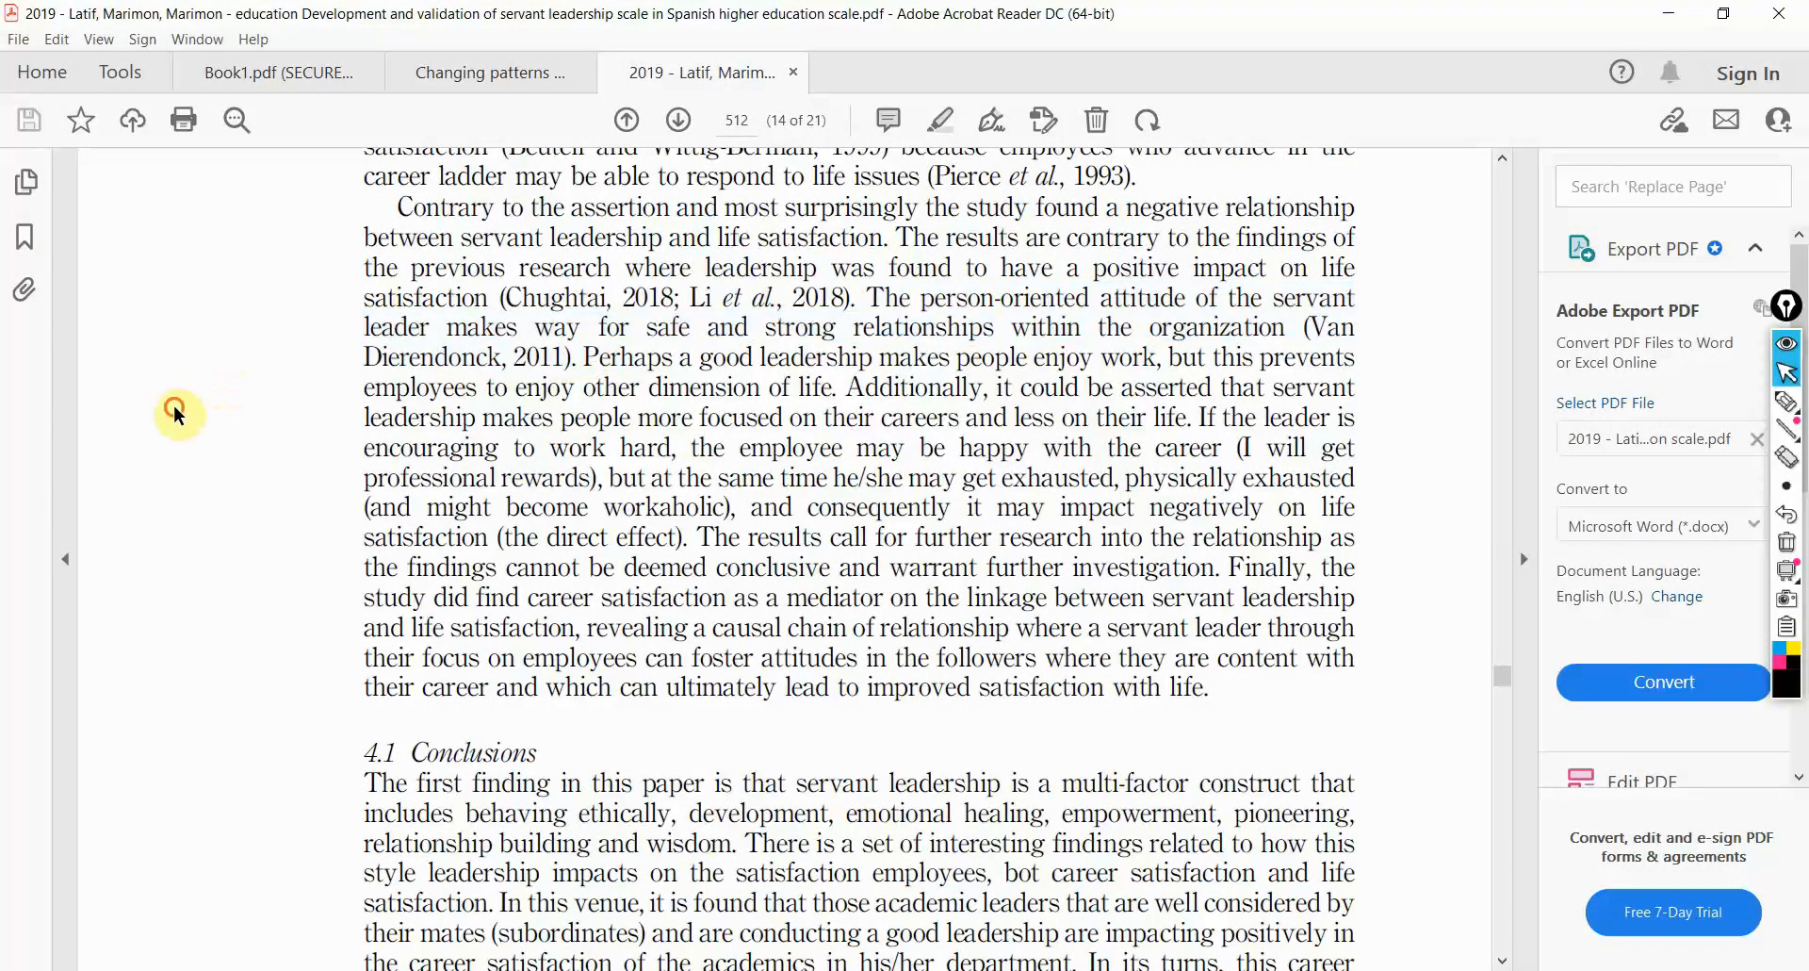